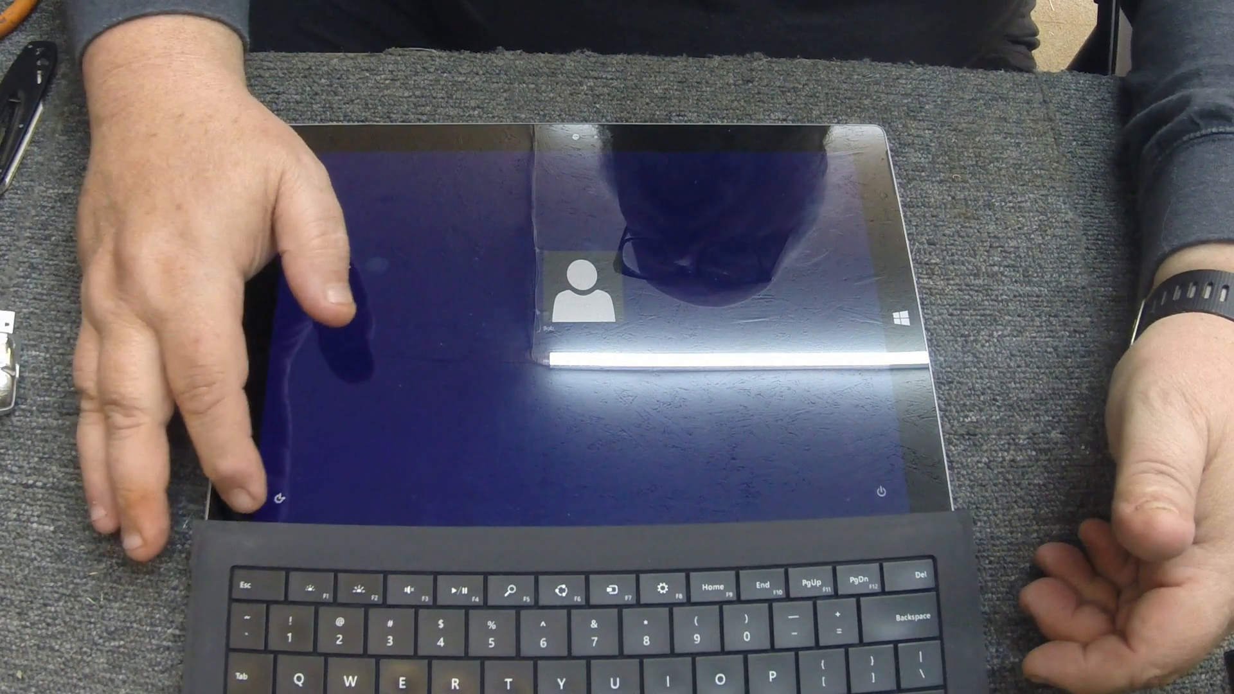
- Latch Shift on the On-Screen Keyboard and restart the Surface from the lock screen's power menu
{"action": "left_click", "coordinate": [283, 496]}
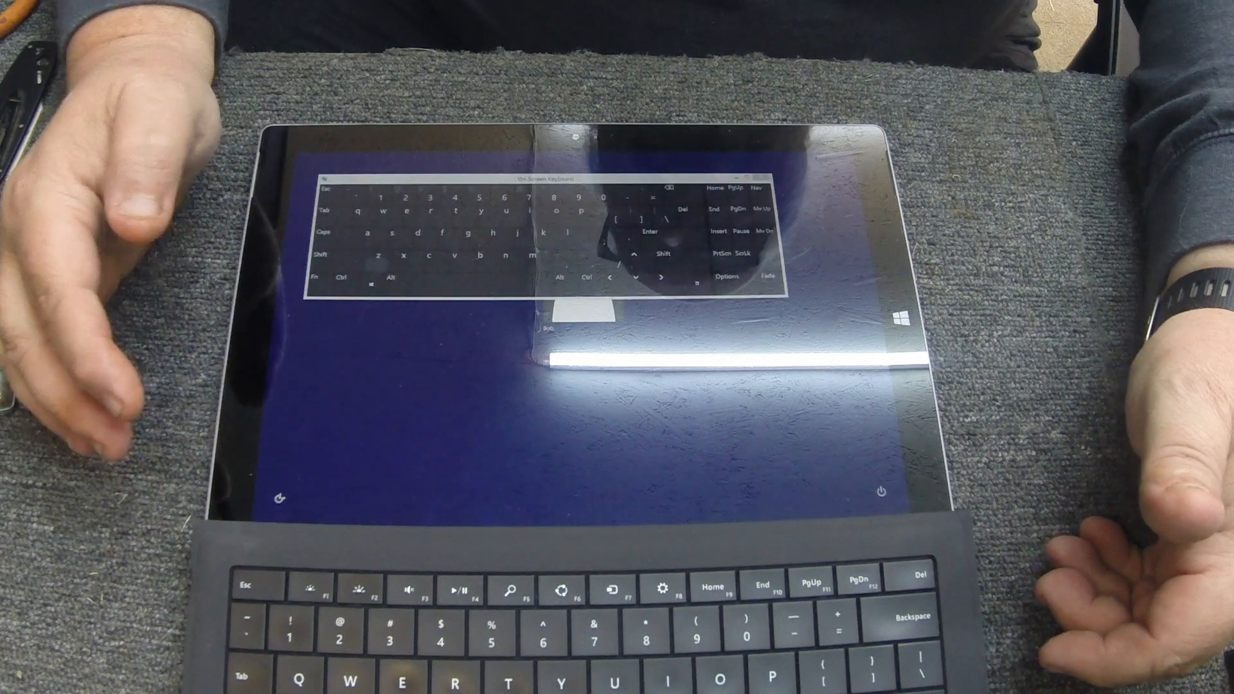
{"action": "left_click", "coordinate": [322, 252]}
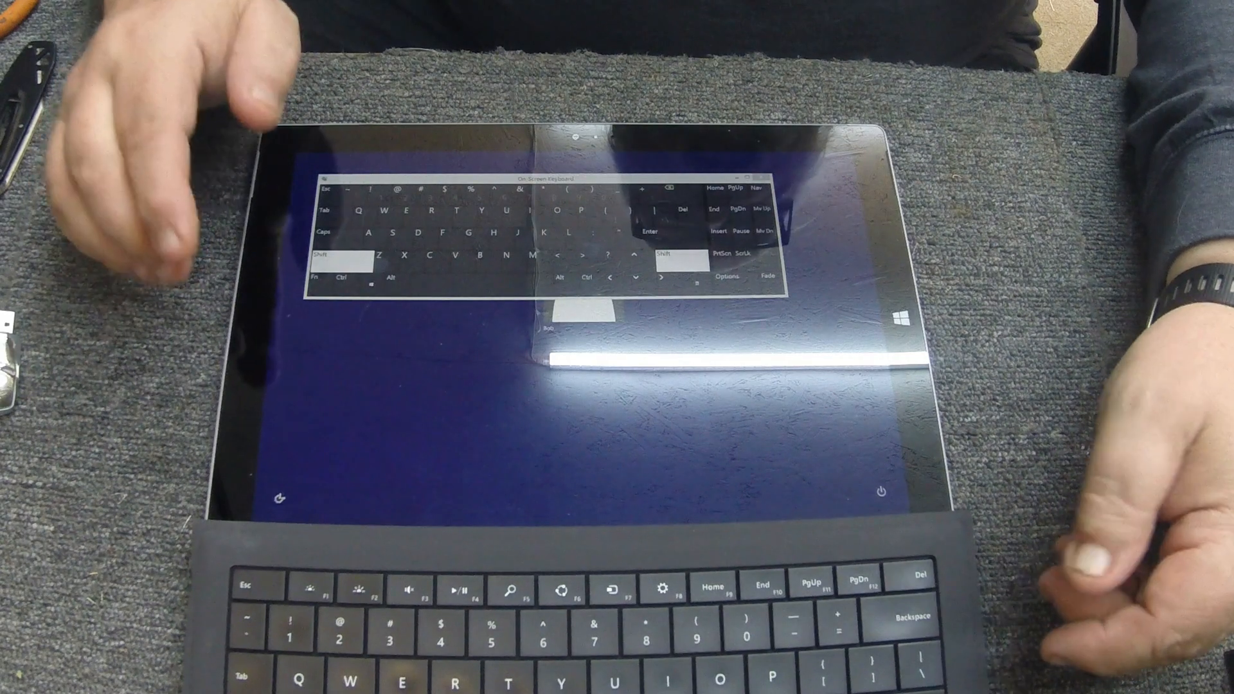
{"action": "left_click", "coordinate": [883, 490]}
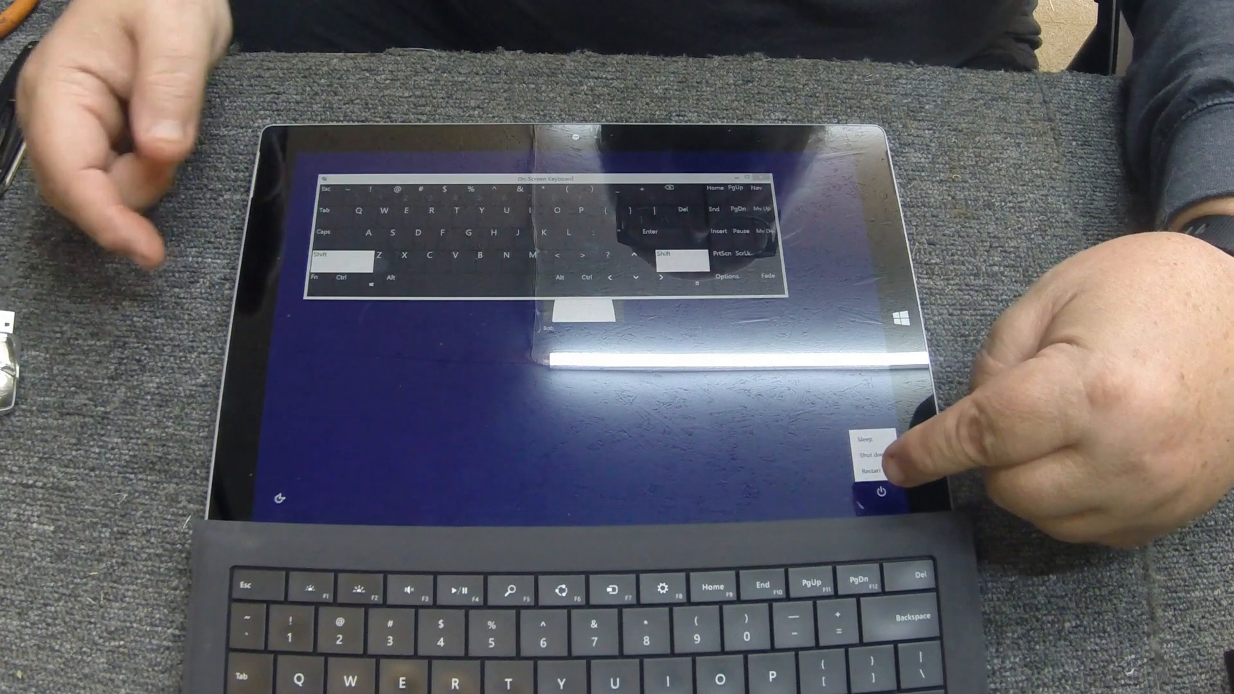
{"action": "left_click", "coordinate": [869, 471]}
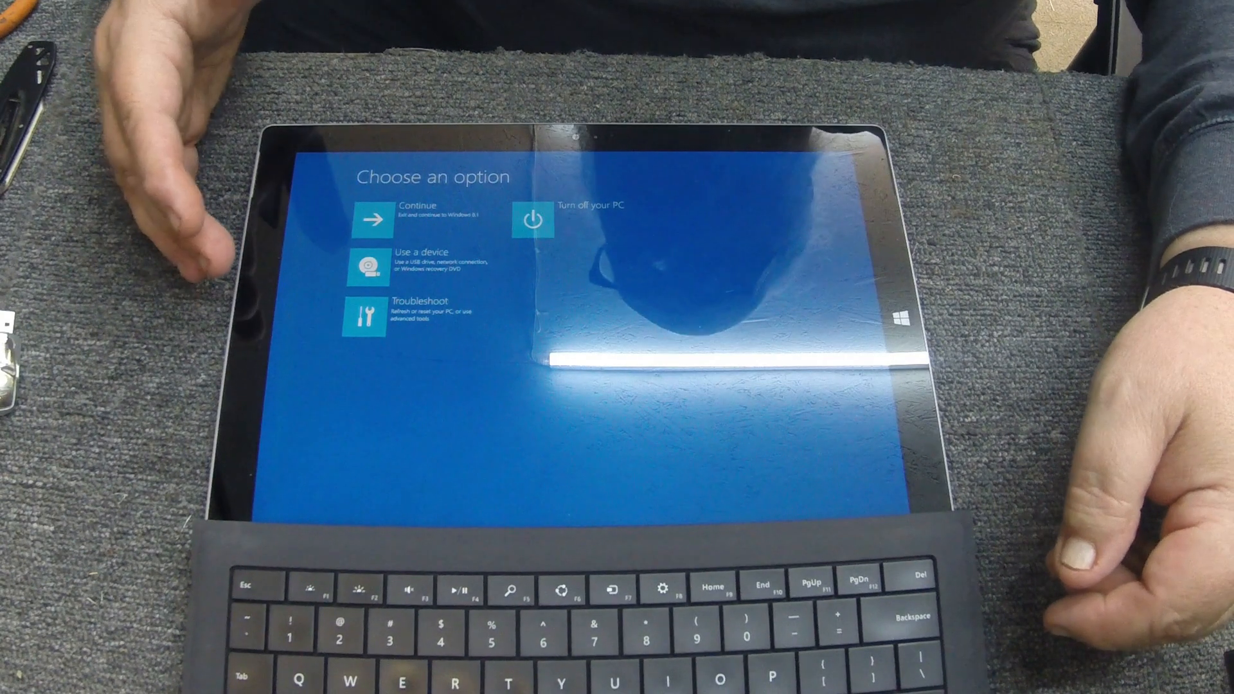
- Choose Troubleshoot on the recovery 'Choose an option' screen
{"action": "left_click", "coordinate": [417, 316]}
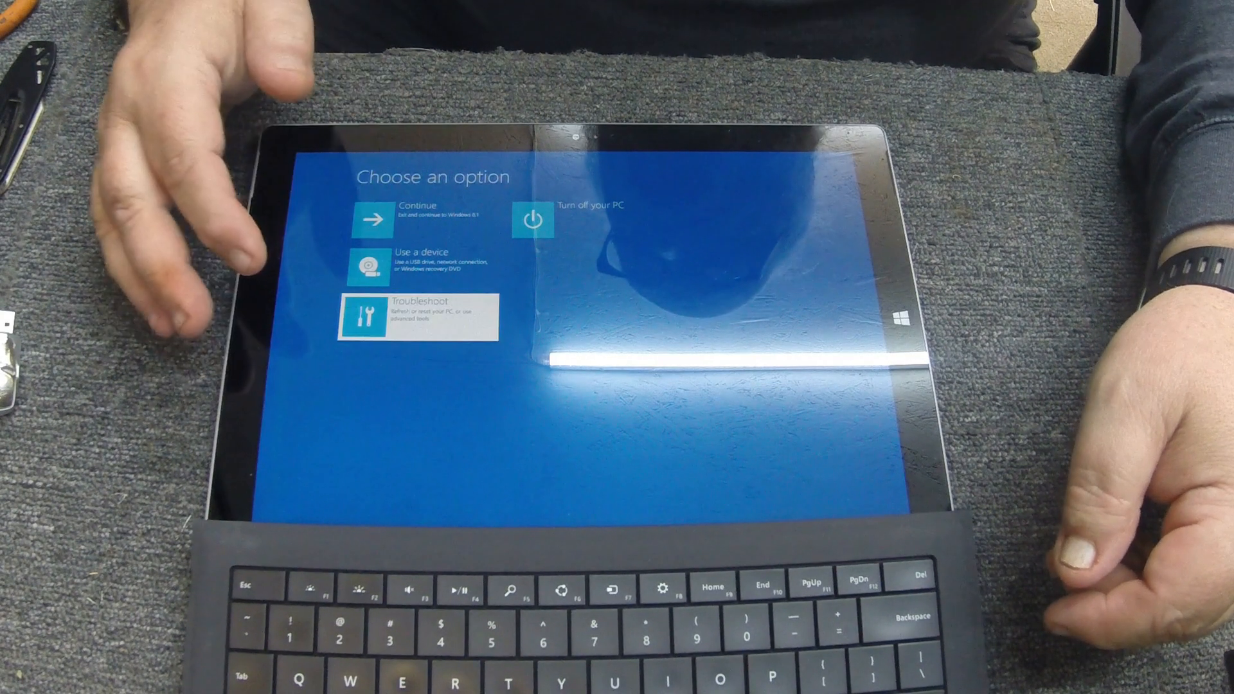
{"action": "left_click", "coordinate": [417, 316]}
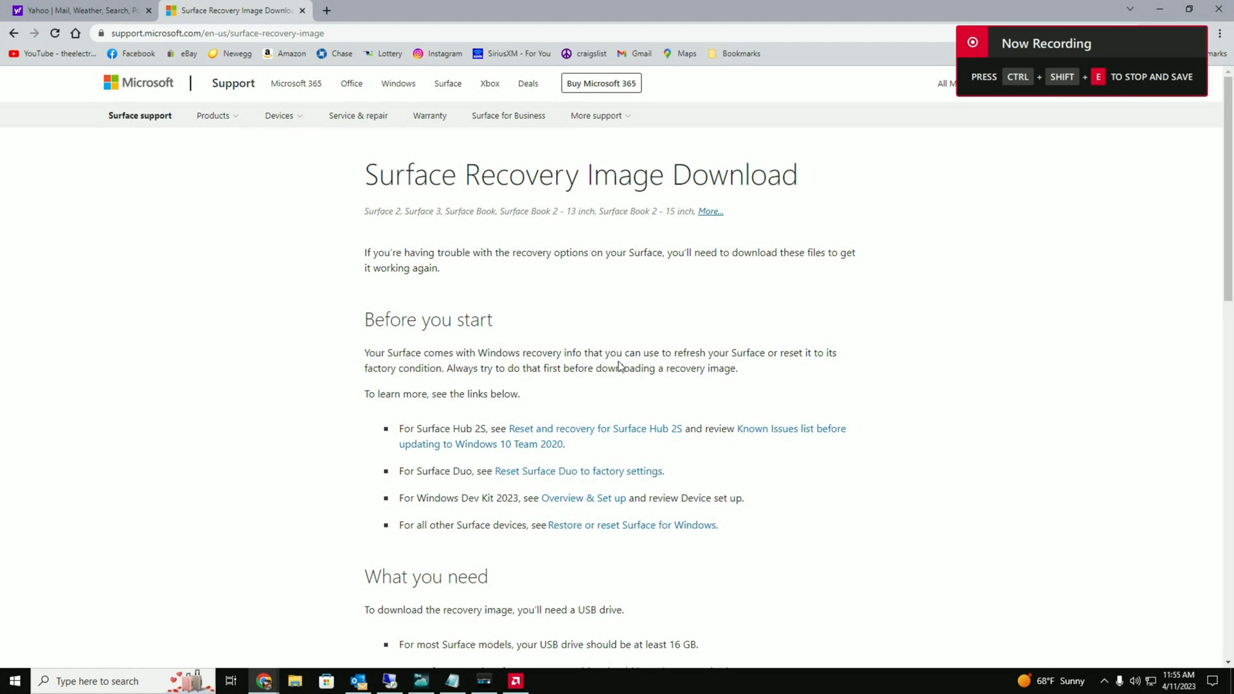
{"action": "mouse_move", "coordinate": [224, 160]}
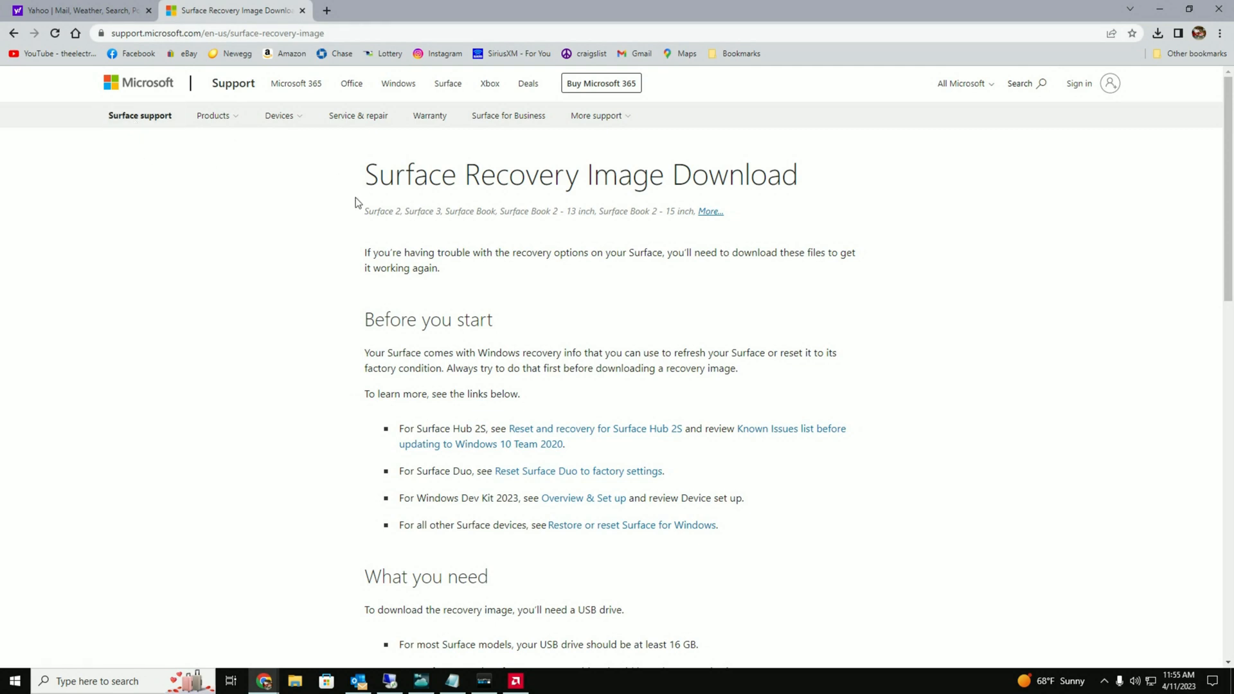
{"action": "mouse_move", "coordinate": [430, 204]}
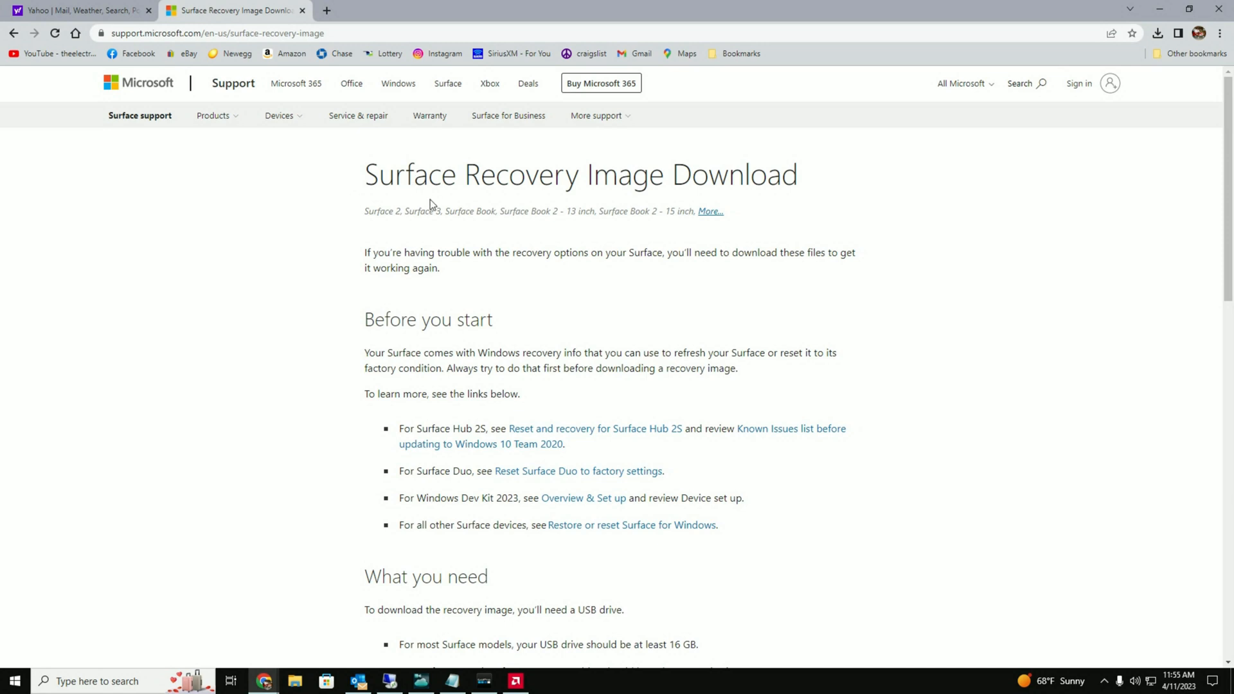
{"action": "mouse_move", "coordinate": [725, 253]}
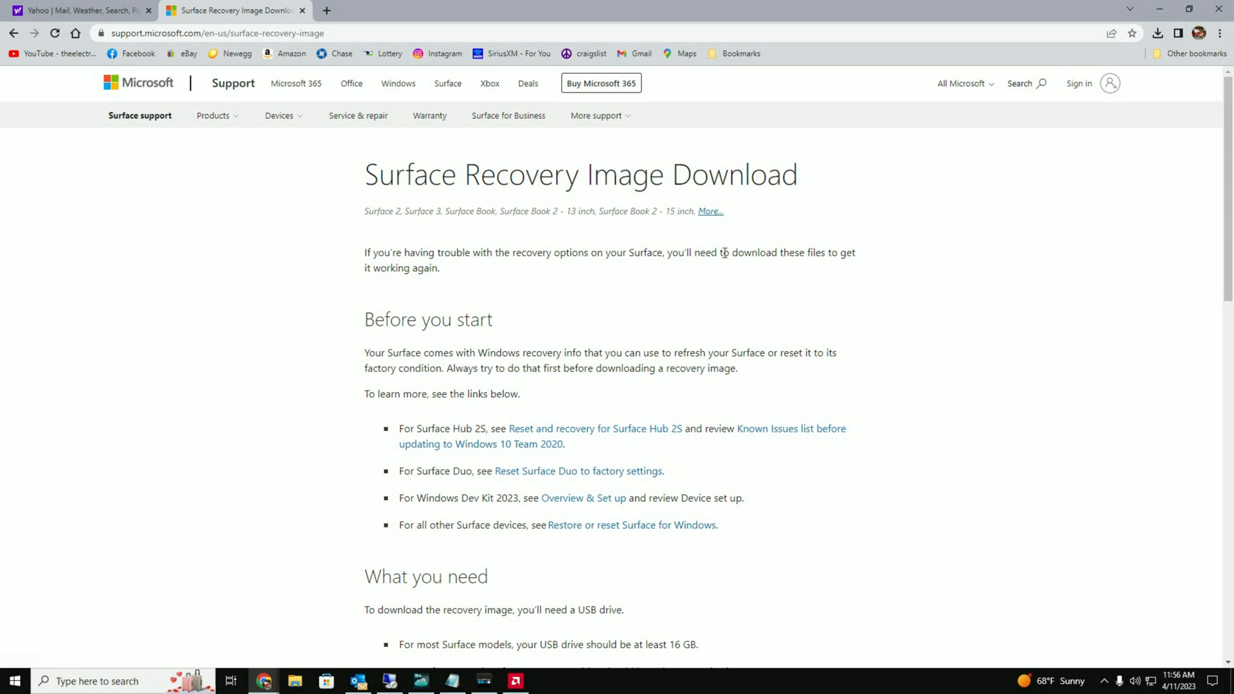
{"action": "scroll", "scroll_direction": "down", "scroll_amount": 3}
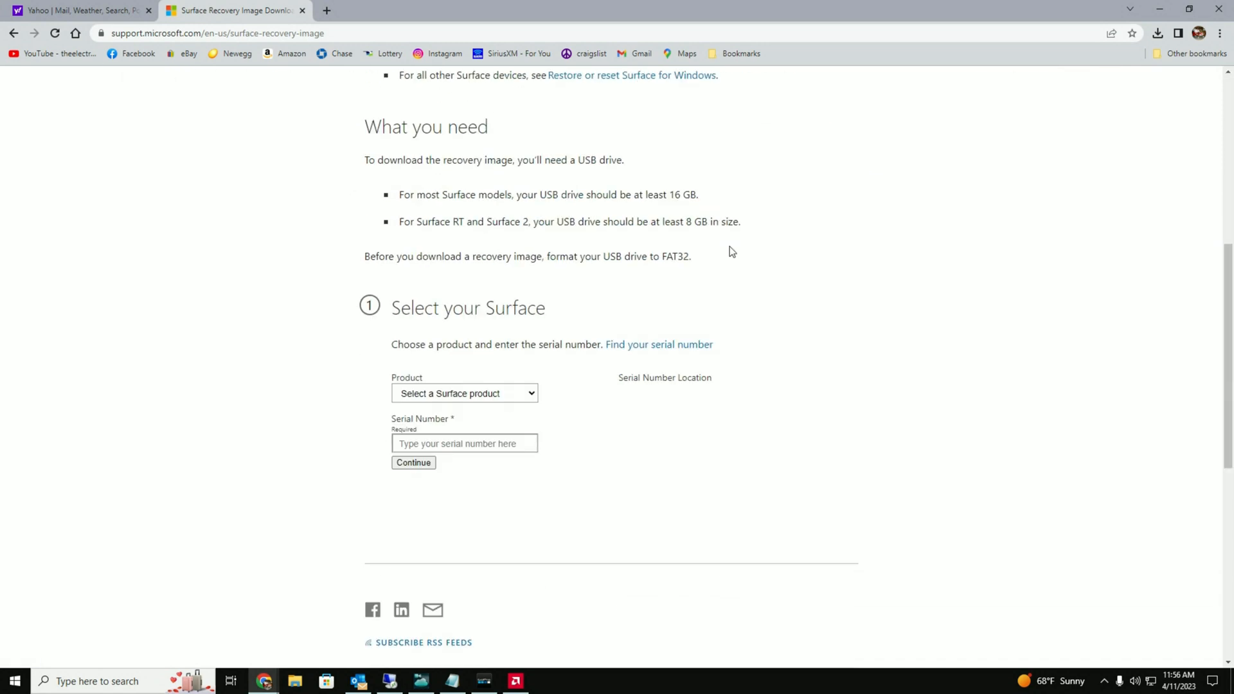
{"action": "scroll", "scroll_direction": "down", "scroll_amount": 3}
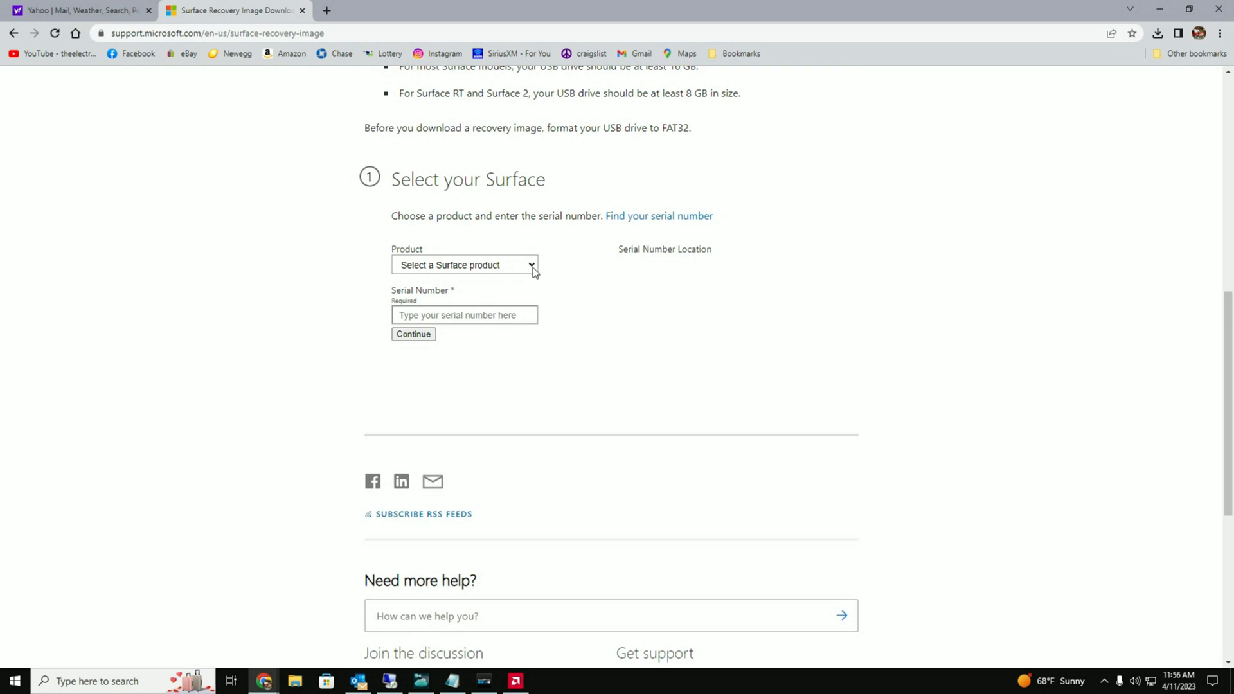
{"action": "left_click", "coordinate": [462, 265]}
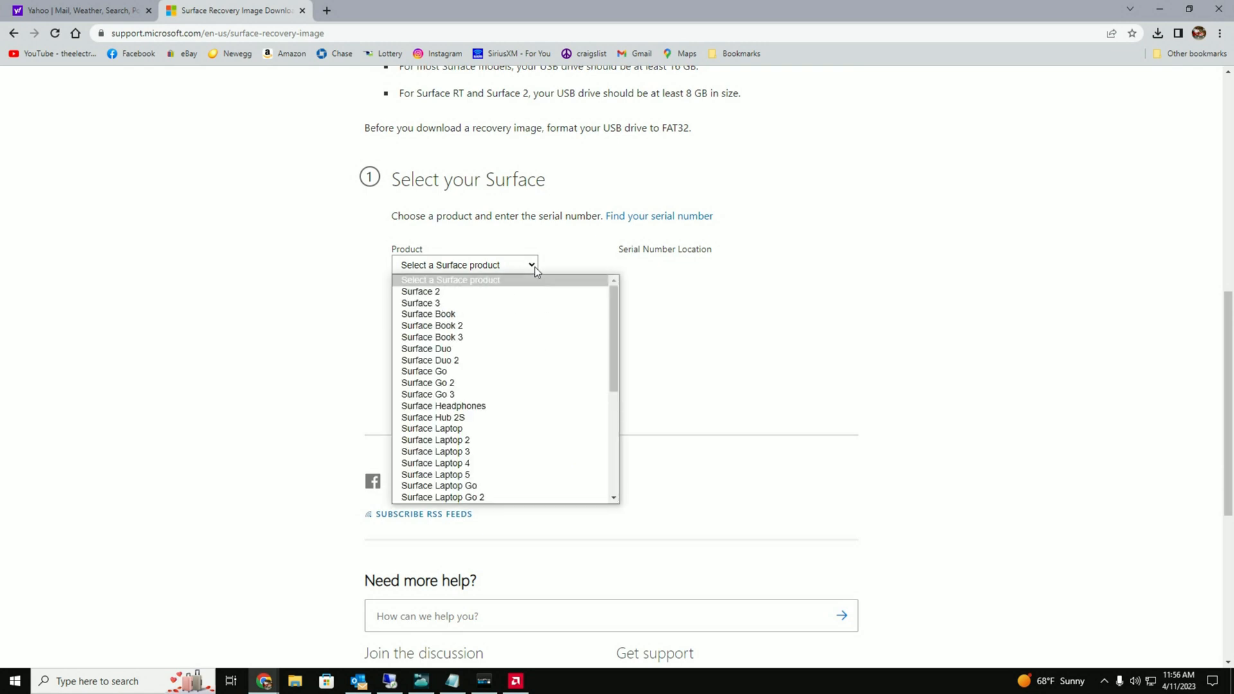
{"action": "left_click", "coordinate": [427, 393]}
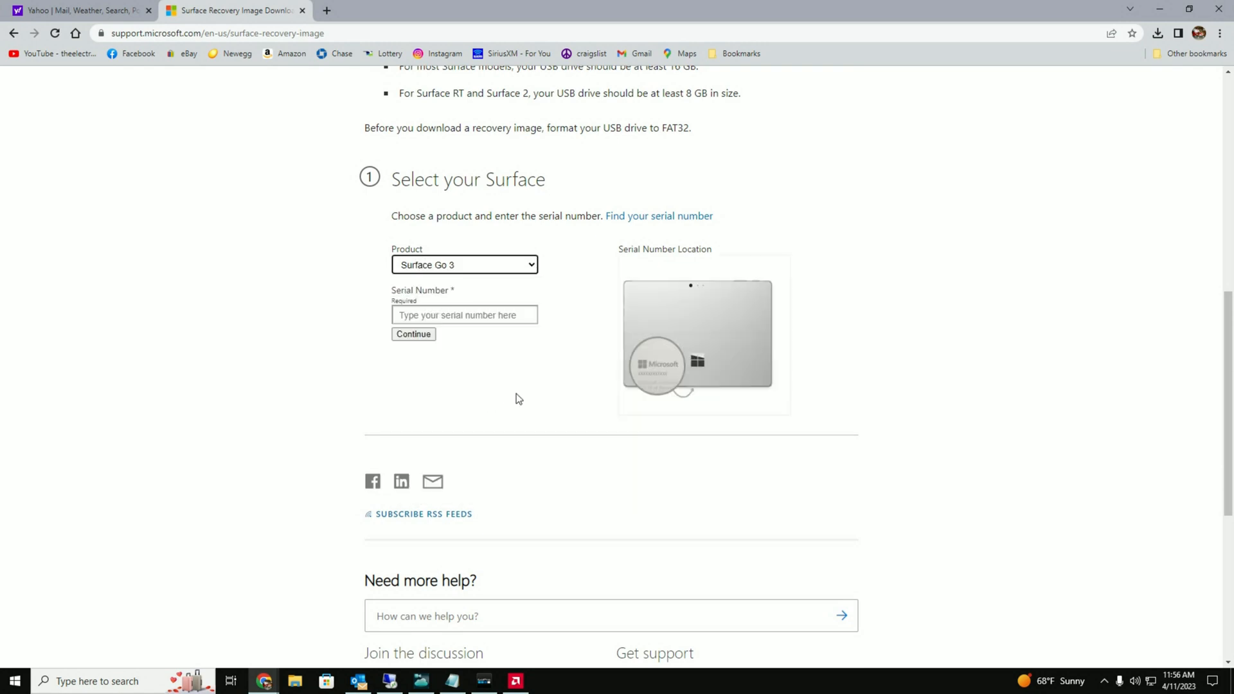
{"action": "mouse_move", "coordinate": [675, 370]}
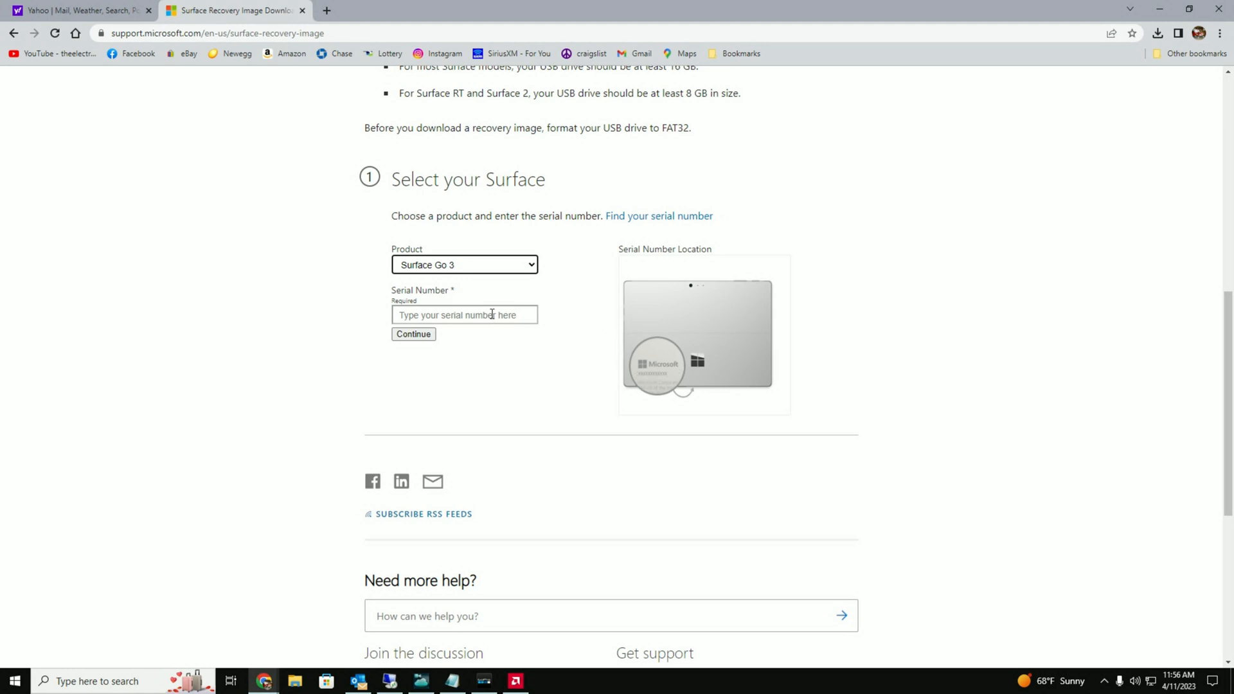
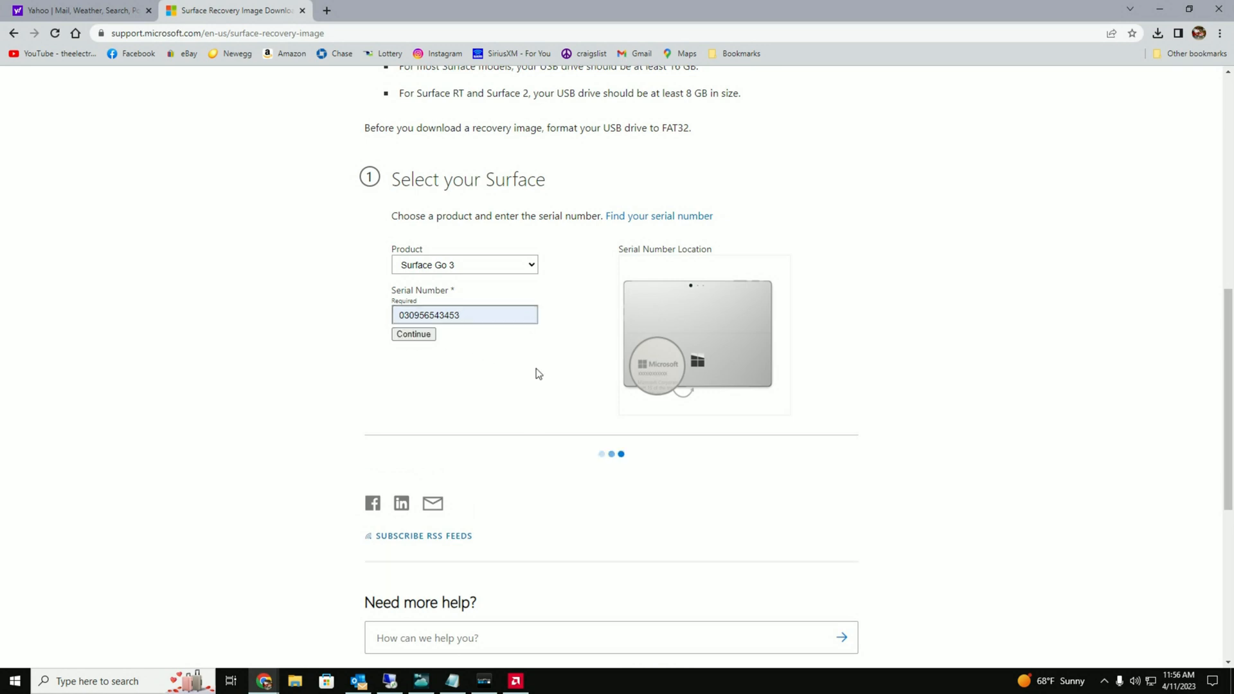
{"action": "left_click", "coordinate": [413, 334]}
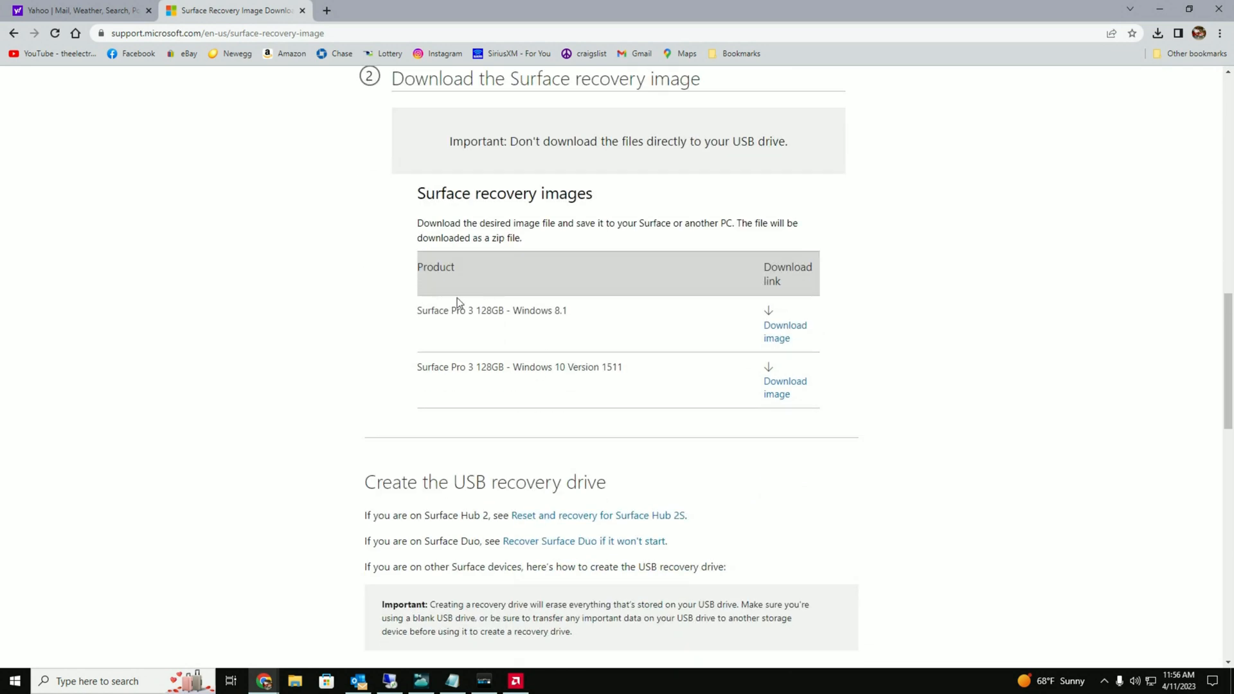
{"action": "mouse_move", "coordinate": [553, 285]}
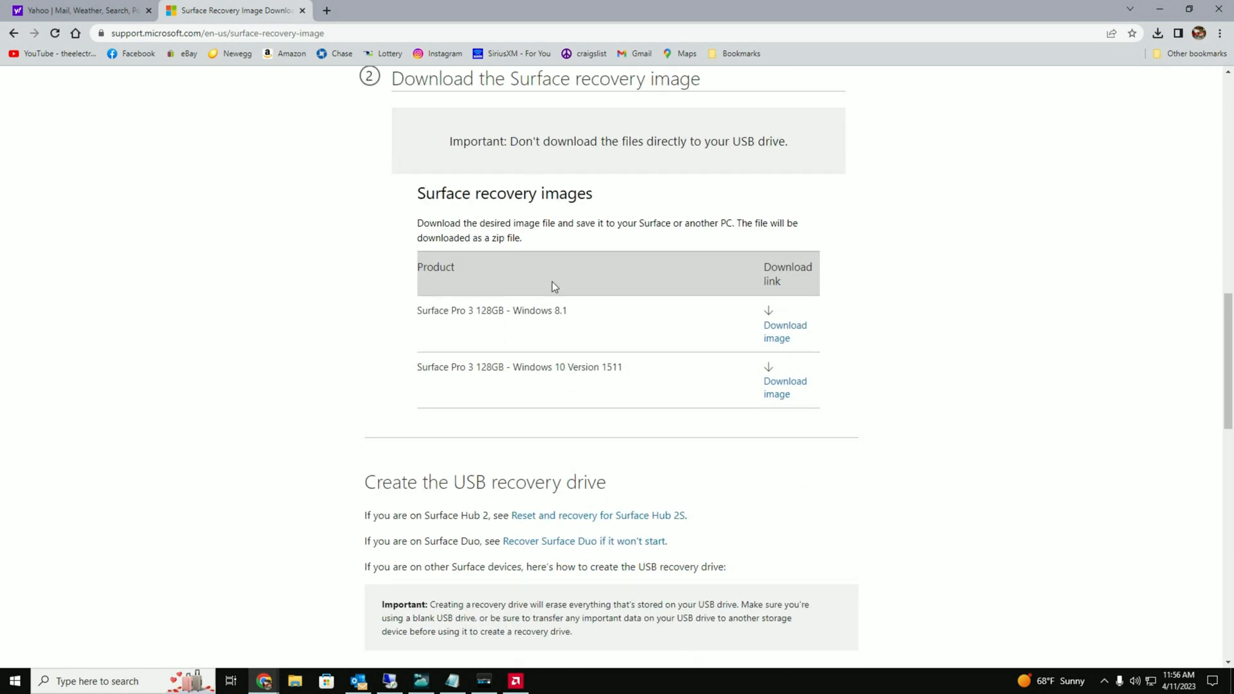
{"action": "mouse_move", "coordinate": [455, 326]}
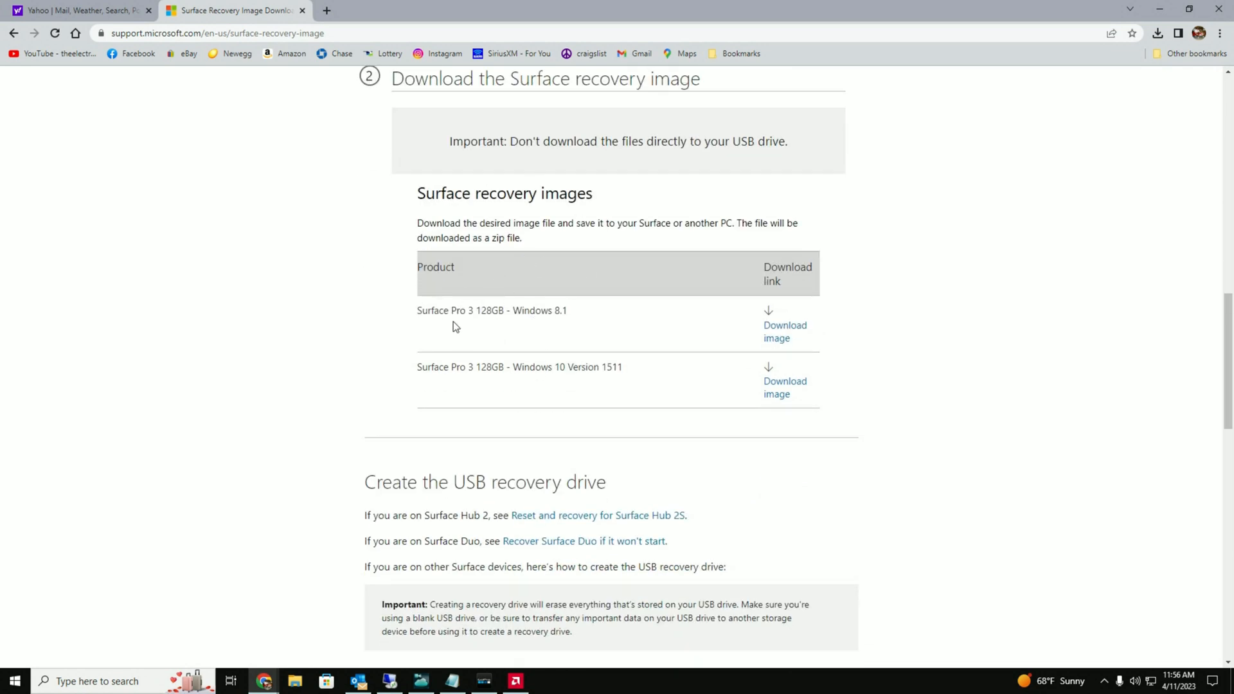
{"action": "mouse_move", "coordinate": [549, 338]}
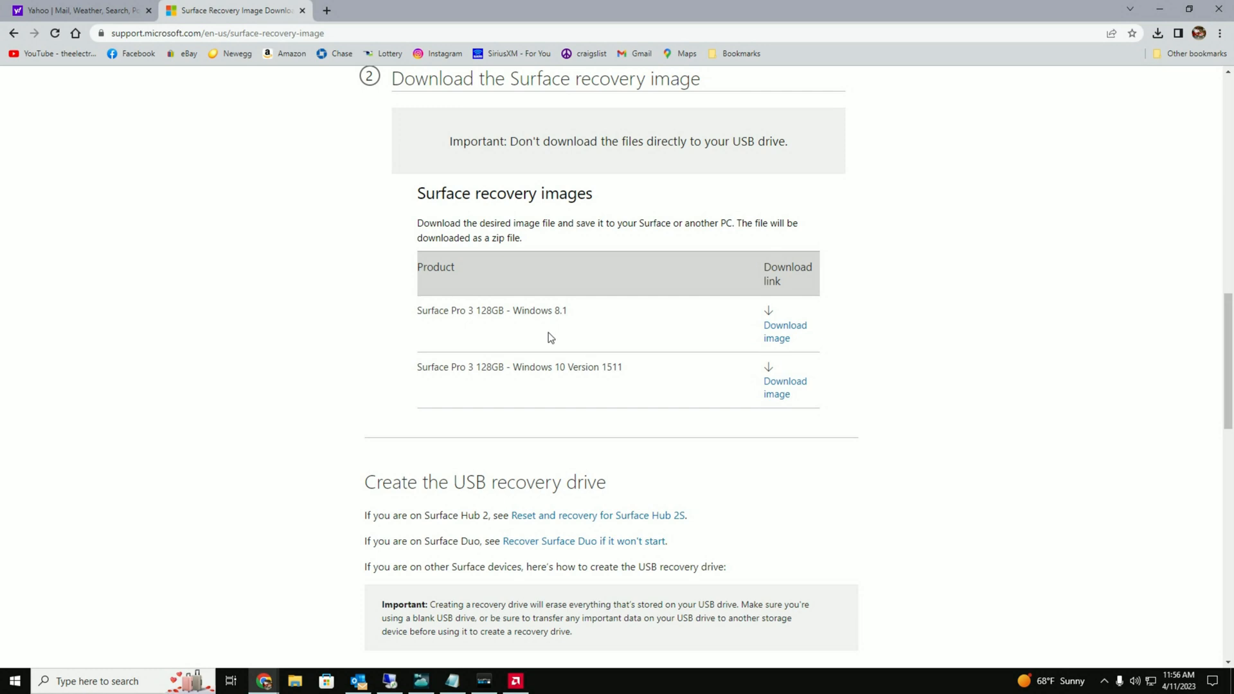
{"action": "mouse_move", "coordinate": [571, 392]}
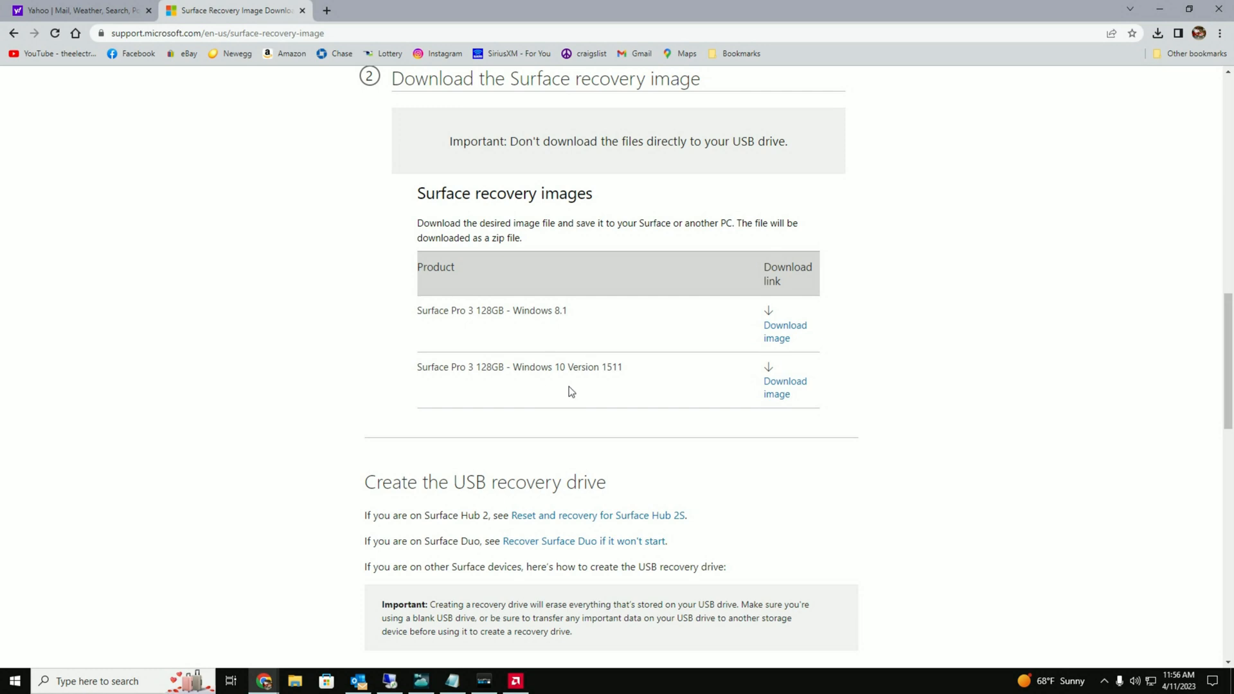
{"action": "mouse_move", "coordinate": [581, 387]}
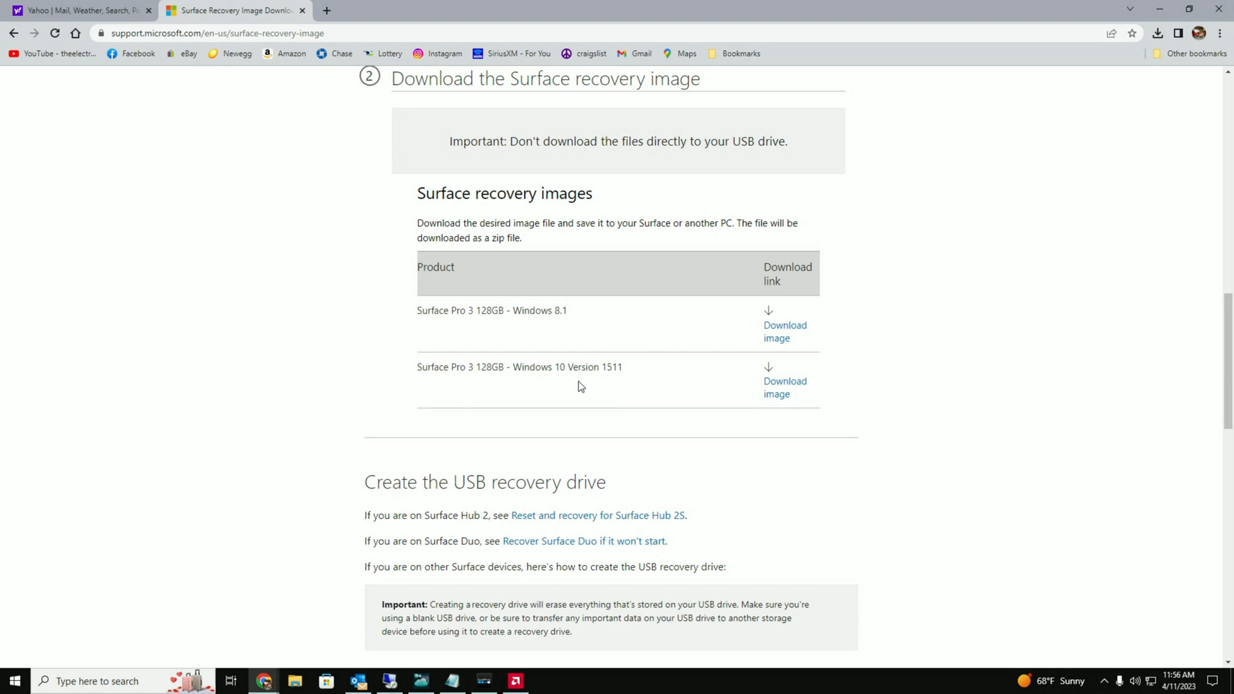
{"action": "mouse_move", "coordinate": [585, 388]}
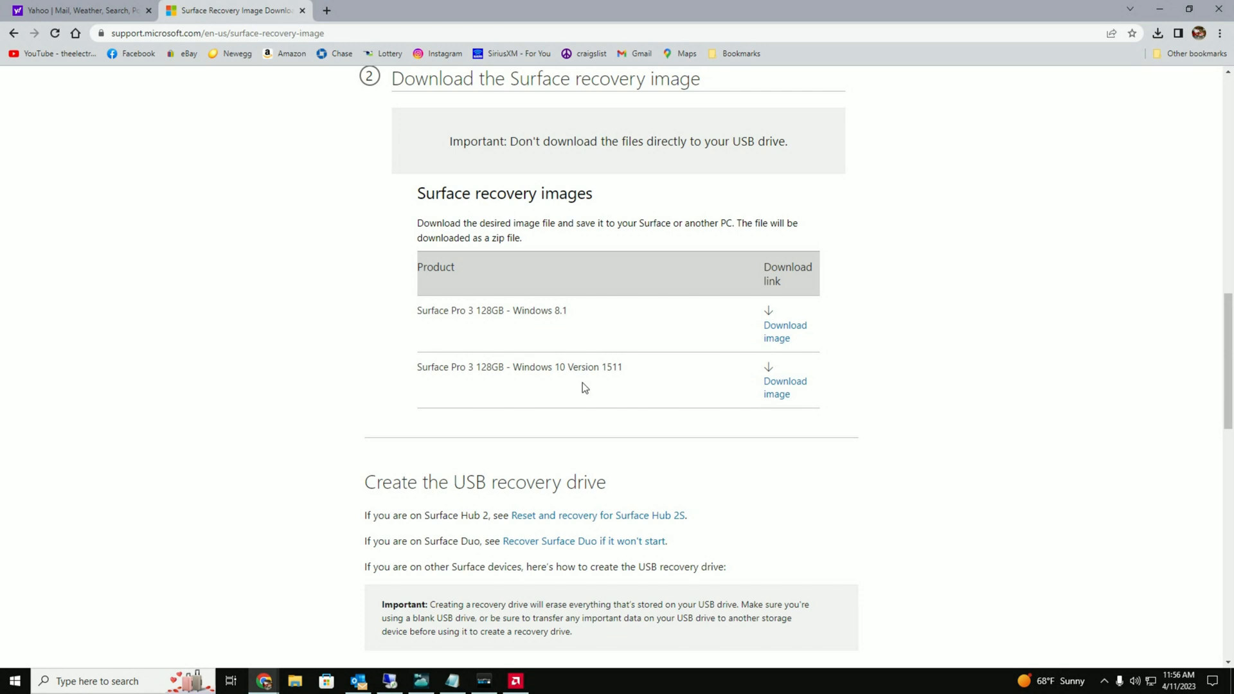
{"action": "mouse_move", "coordinate": [549, 322]}
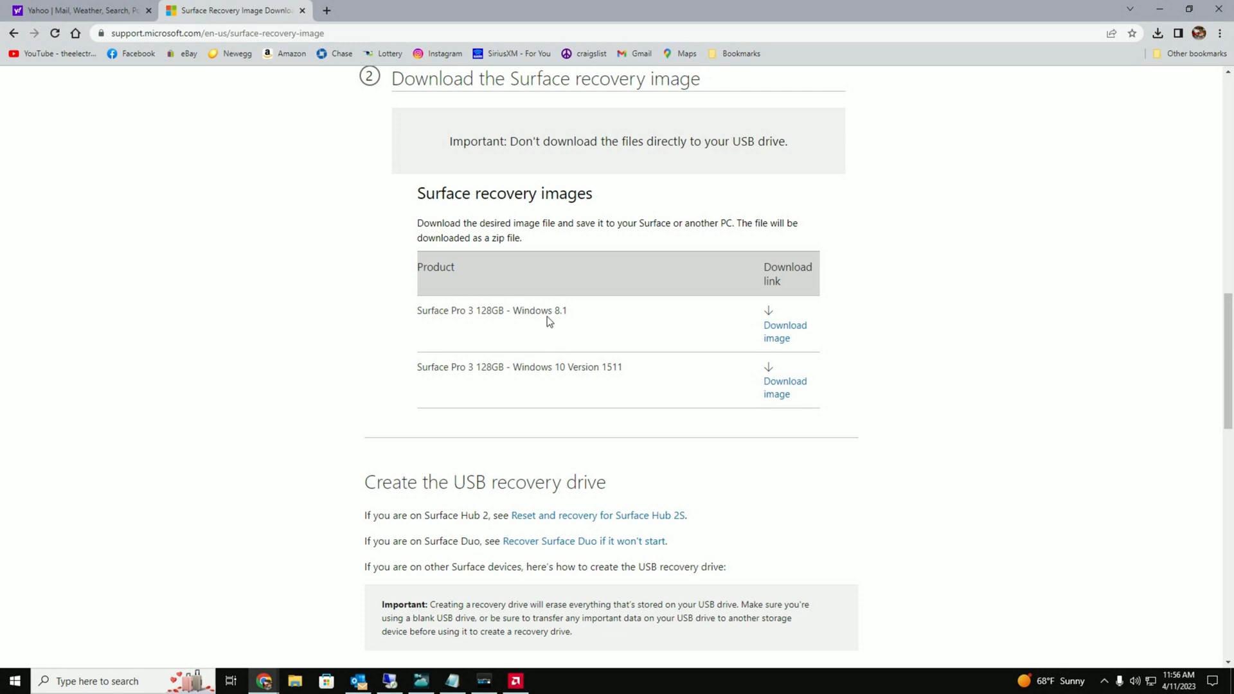
{"action": "mouse_move", "coordinate": [561, 330]}
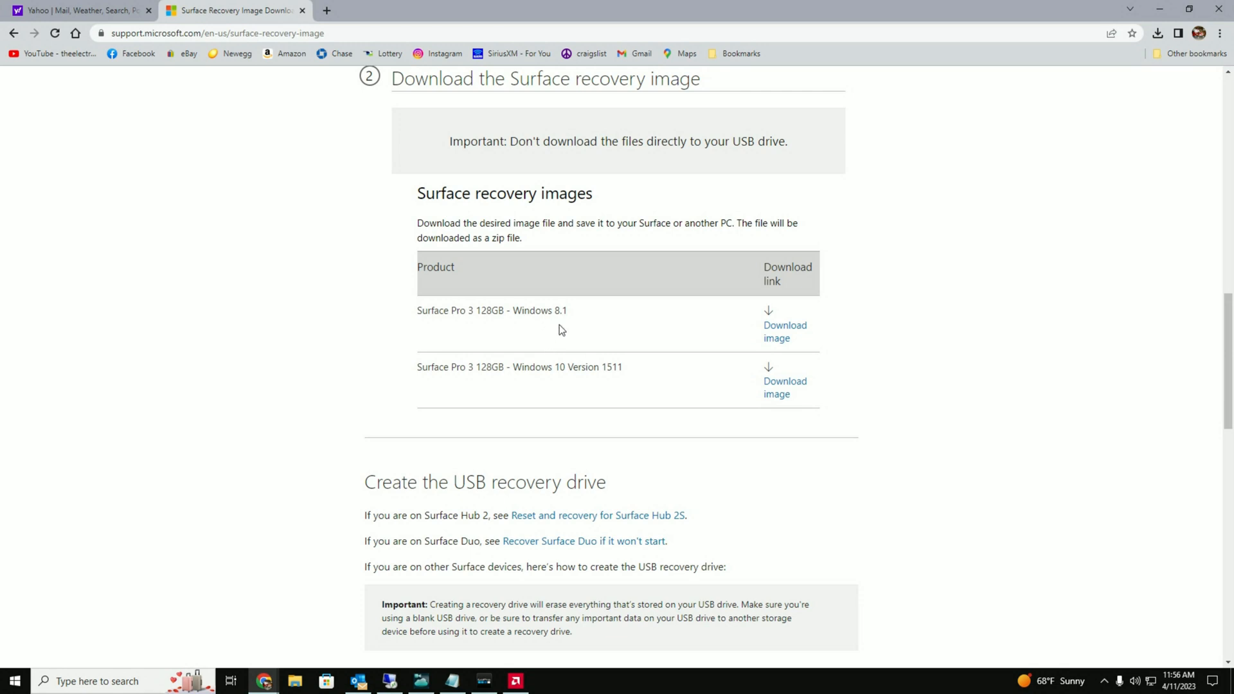
{"action": "mouse_move", "coordinate": [754, 327]}
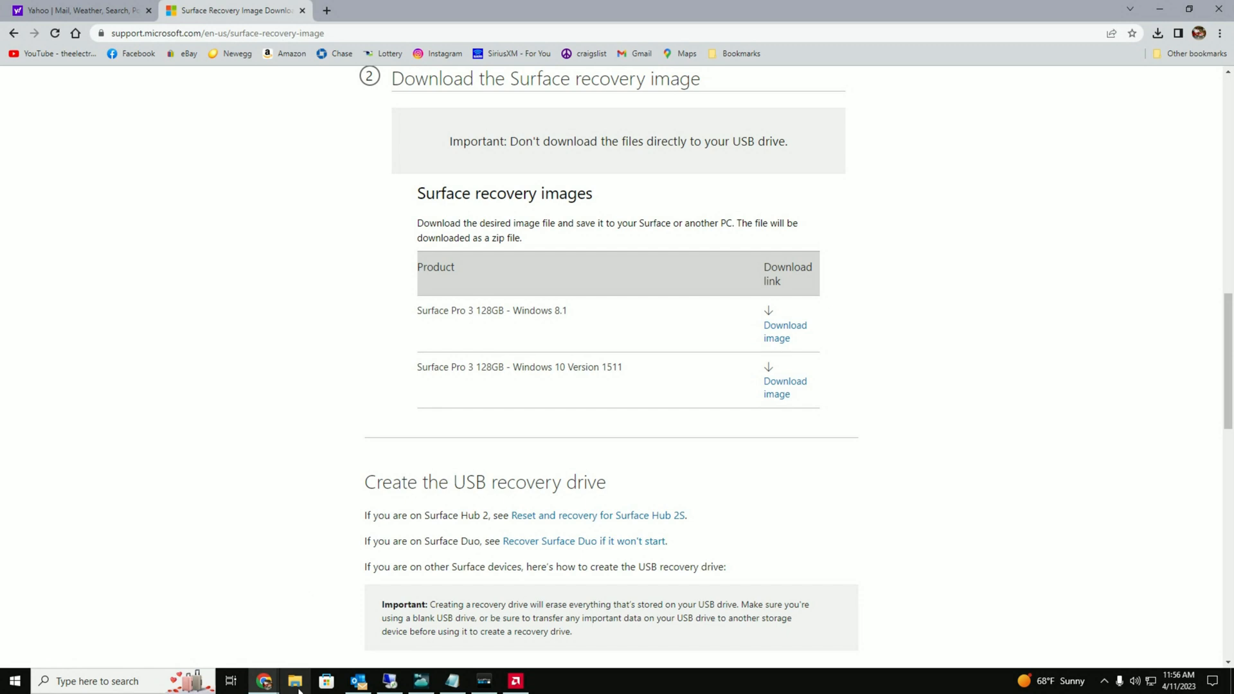
- Browse to C:\Files and select the first SurfacePro3_BMR recovery zip
{"action": "left_click", "coordinate": [294, 680]}
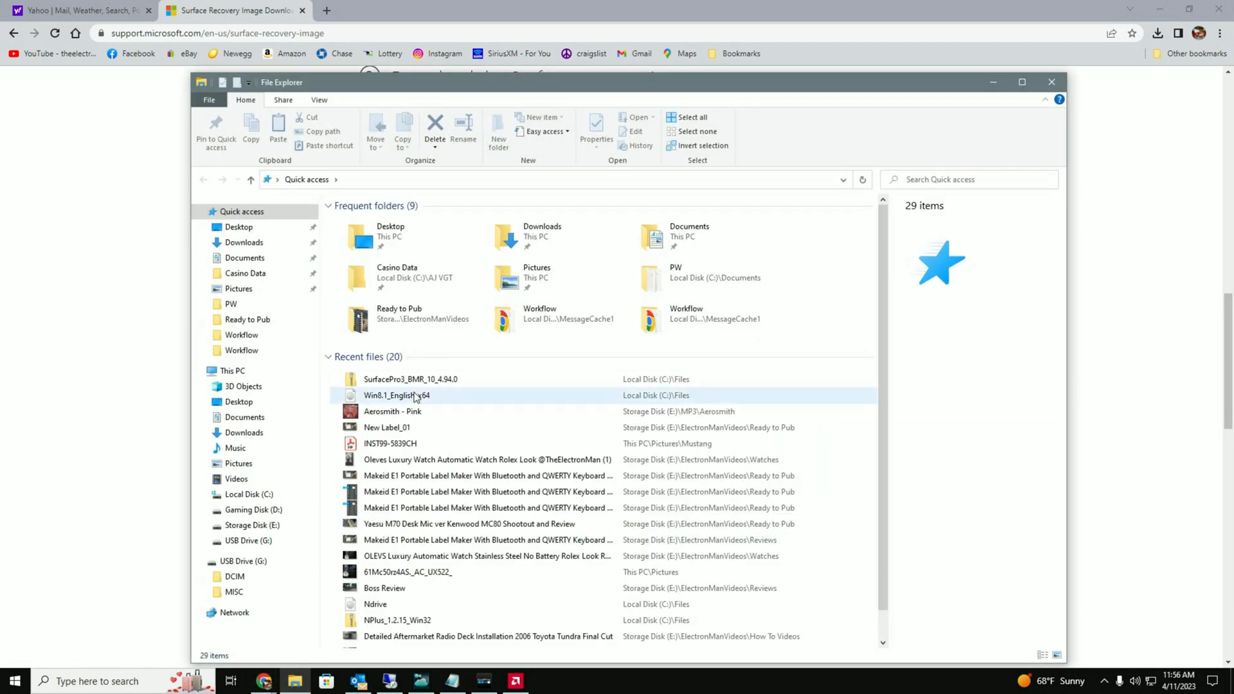
{"action": "left_click", "coordinate": [249, 494]}
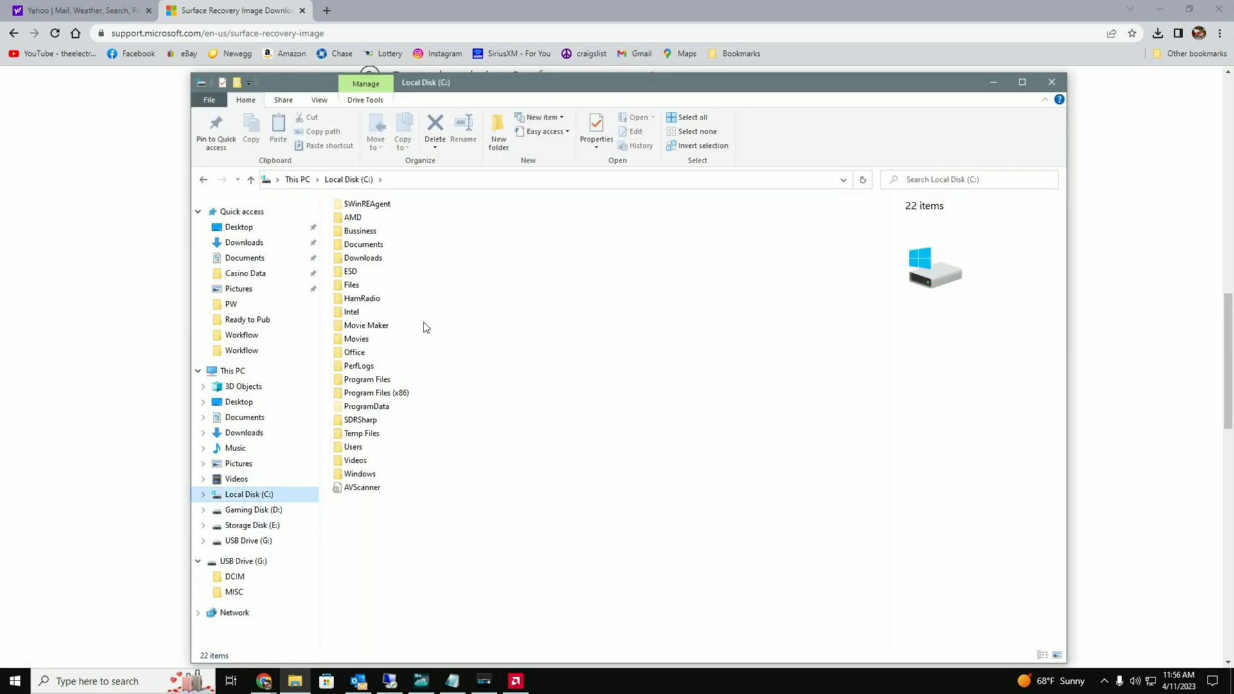
{"action": "double_click", "coordinate": [351, 284]}
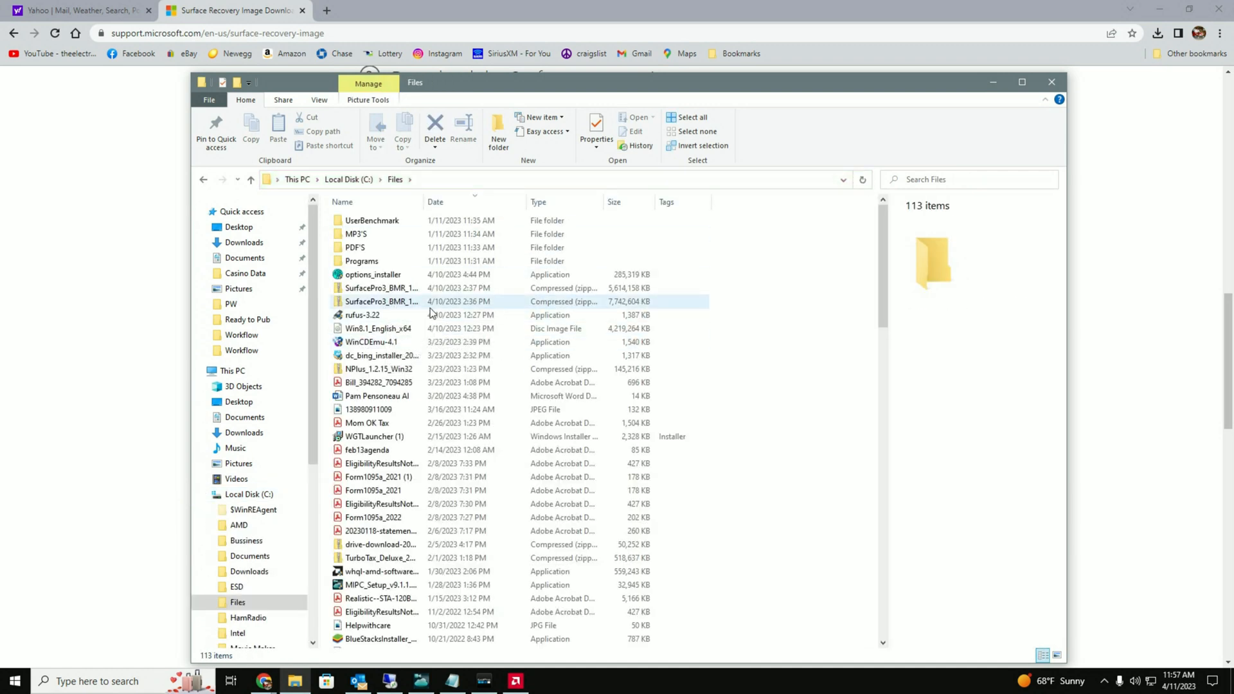
{"action": "left_click", "coordinate": [380, 287]}
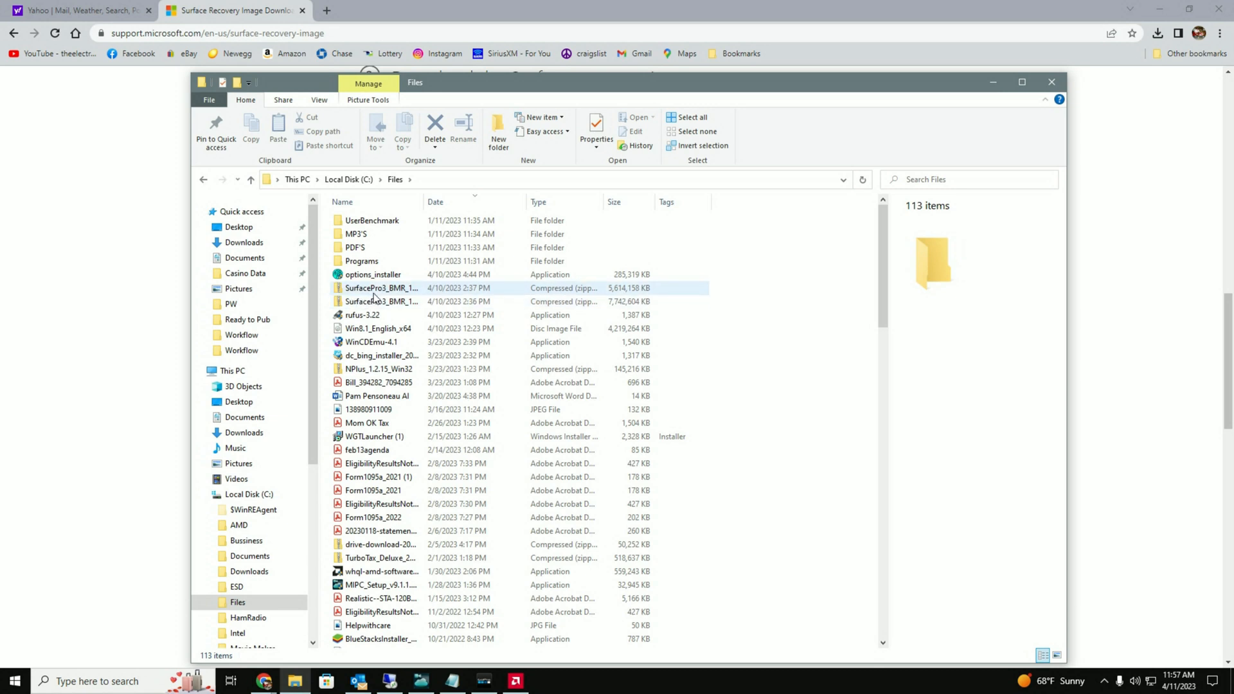
- Open the SurfacePro3_BMR_10_4.94.0 zip and select all 40 items inside
{"action": "double_click", "coordinate": [380, 288]}
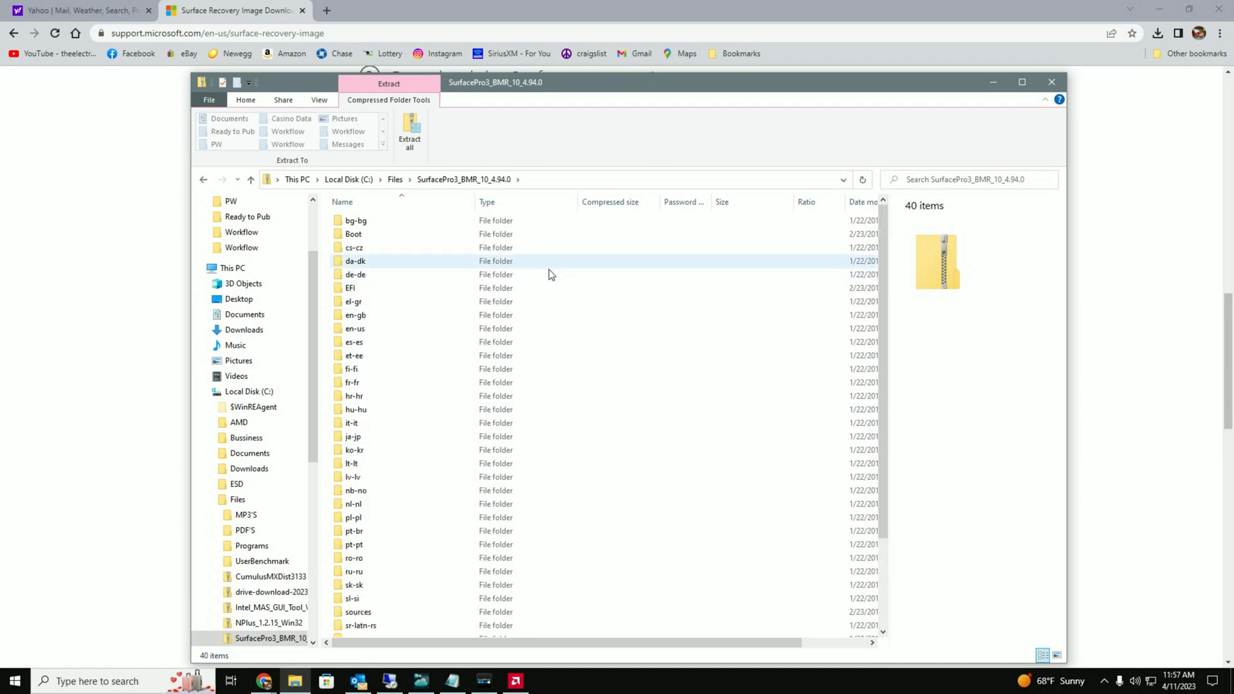
{"action": "scroll", "scroll_direction": "down", "scroll_amount": 3}
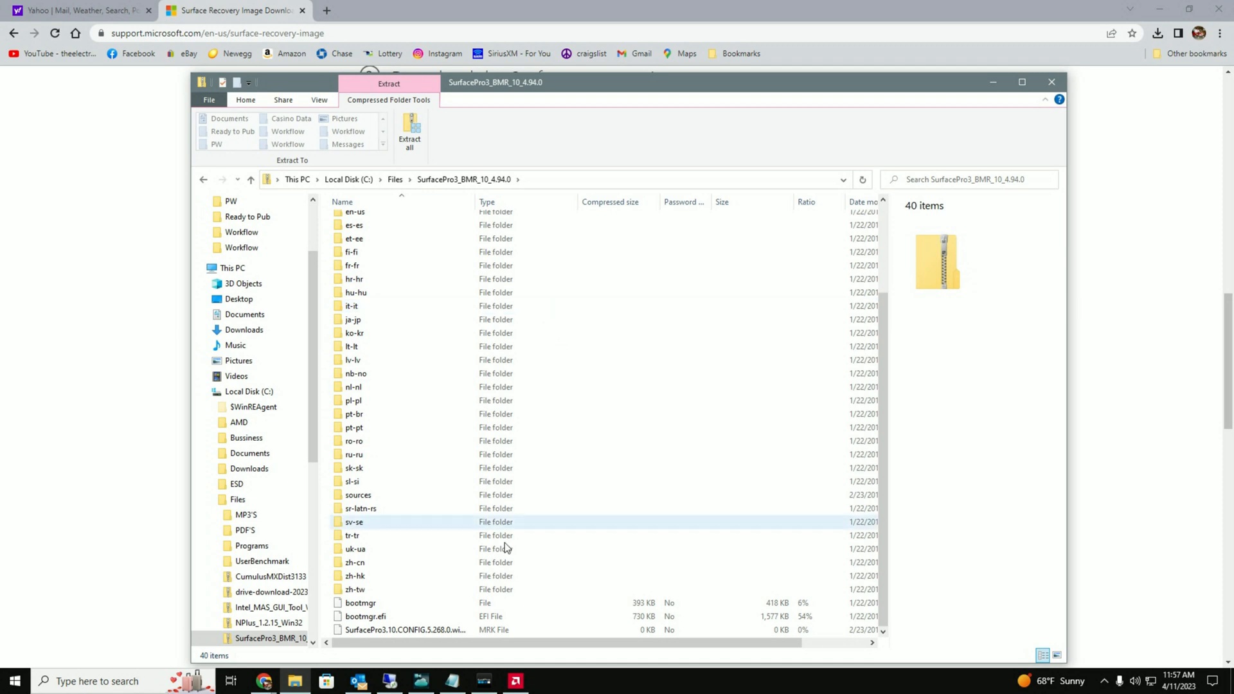
{"action": "left_click", "coordinate": [403, 629]}
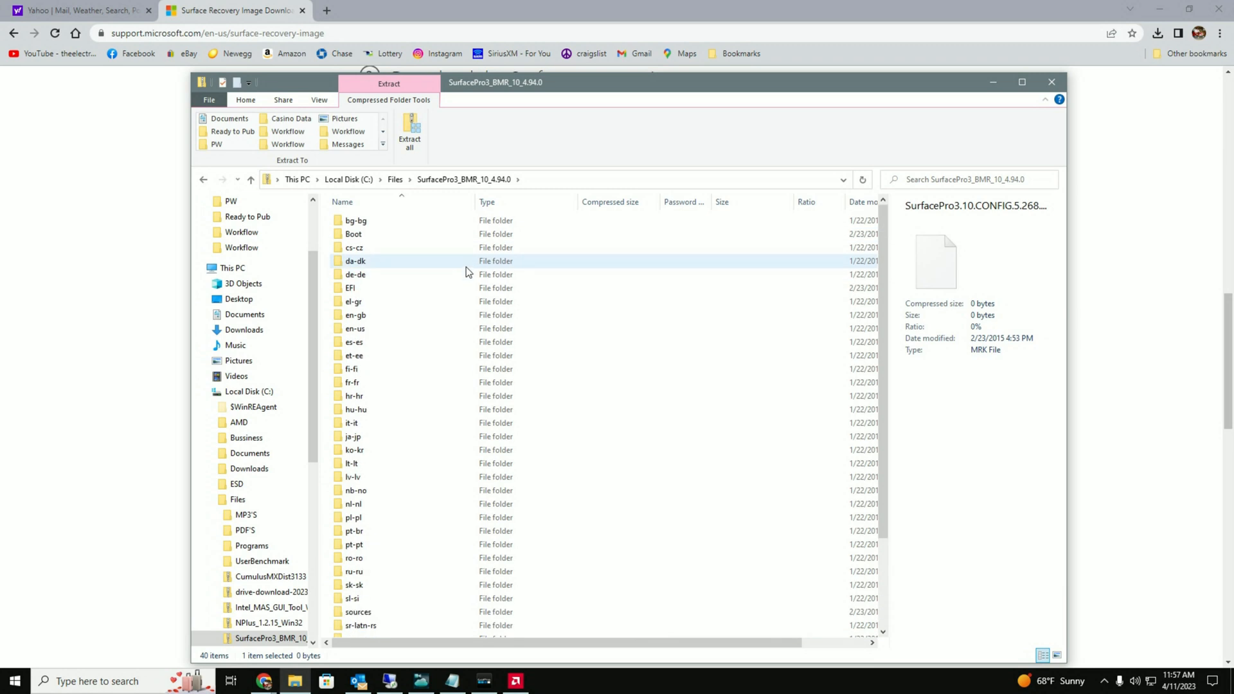
{"action": "key", "text": "ctrl+a"}
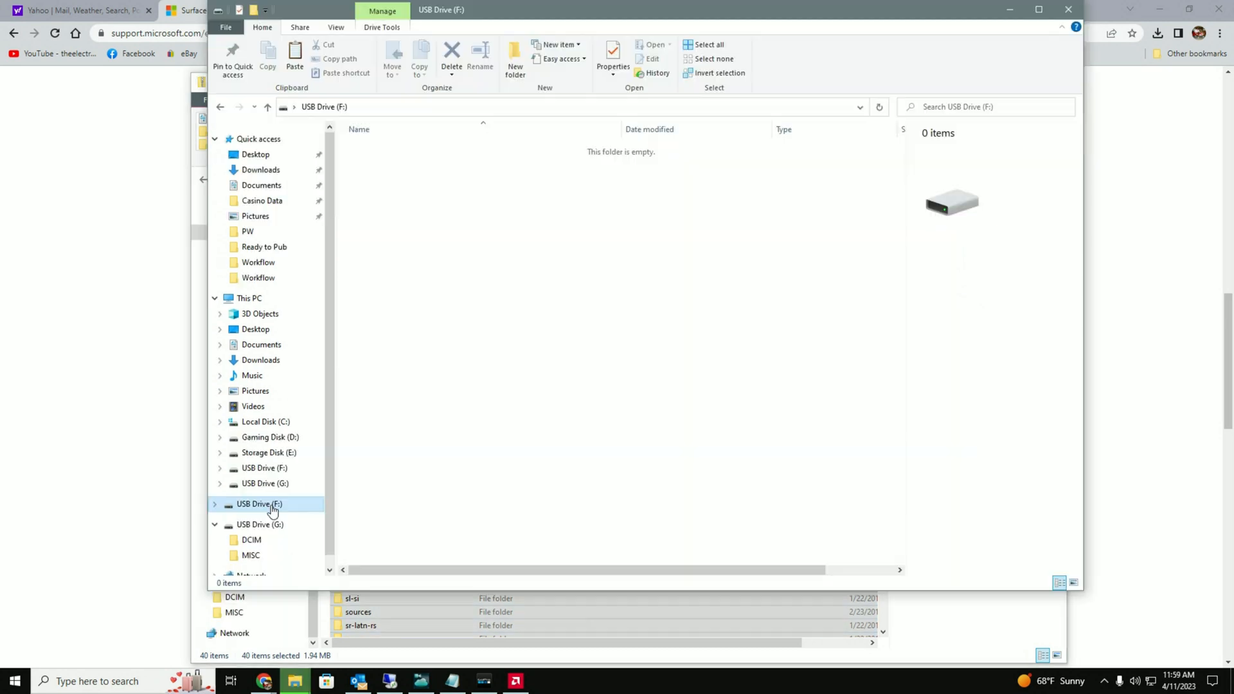
{"action": "mouse_move", "coordinate": [256, 483]}
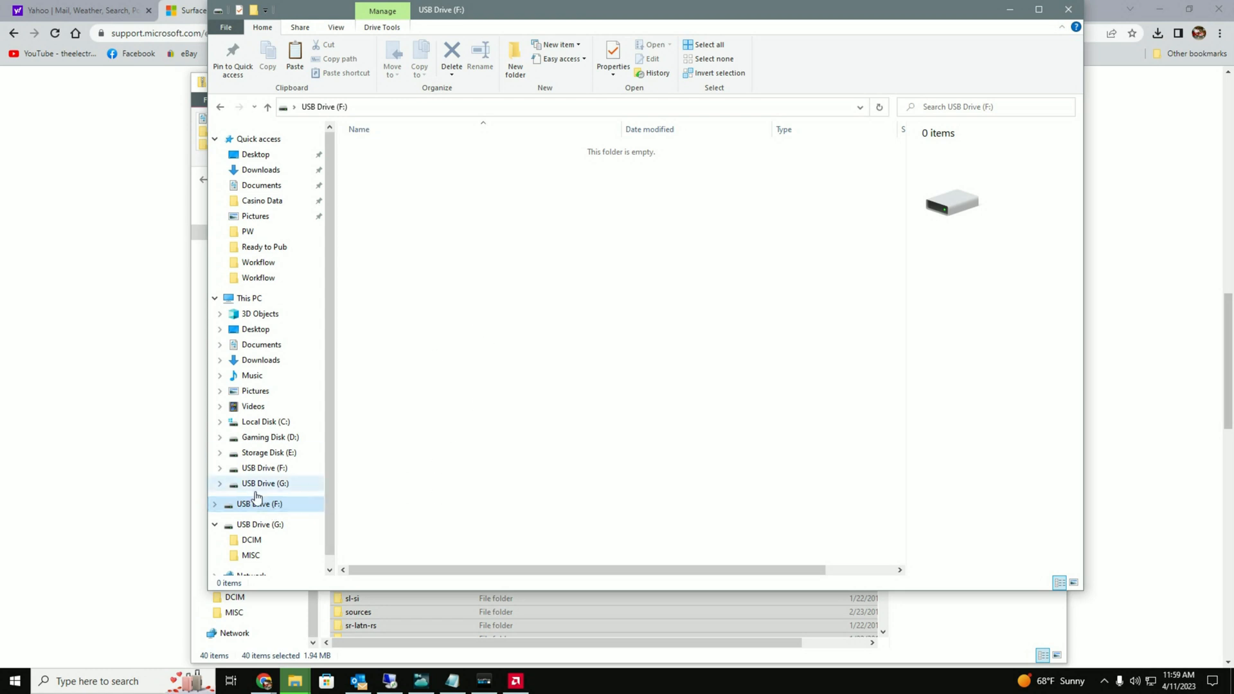
- Paste the selected recovery files onto the empty USB Drive (F:)
{"action": "left_click", "coordinate": [265, 504]}
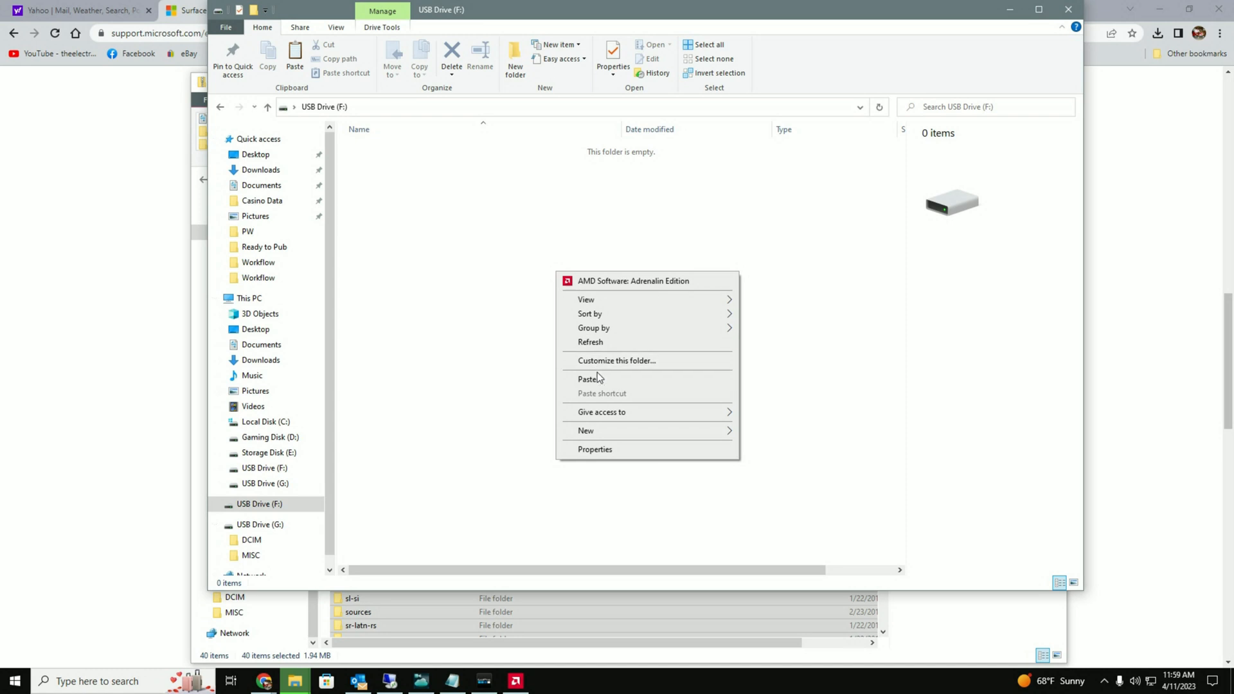
{"action": "left_click", "coordinate": [589, 379]}
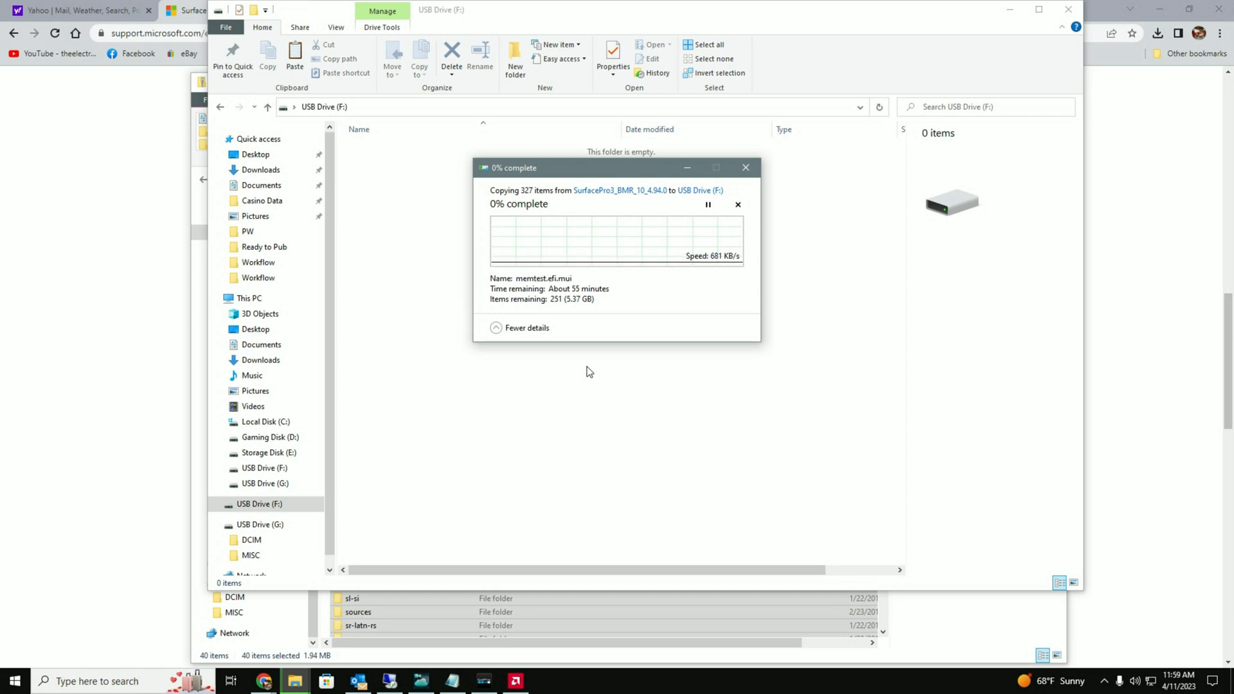
{"action": "mouse_move", "coordinate": [618, 372]}
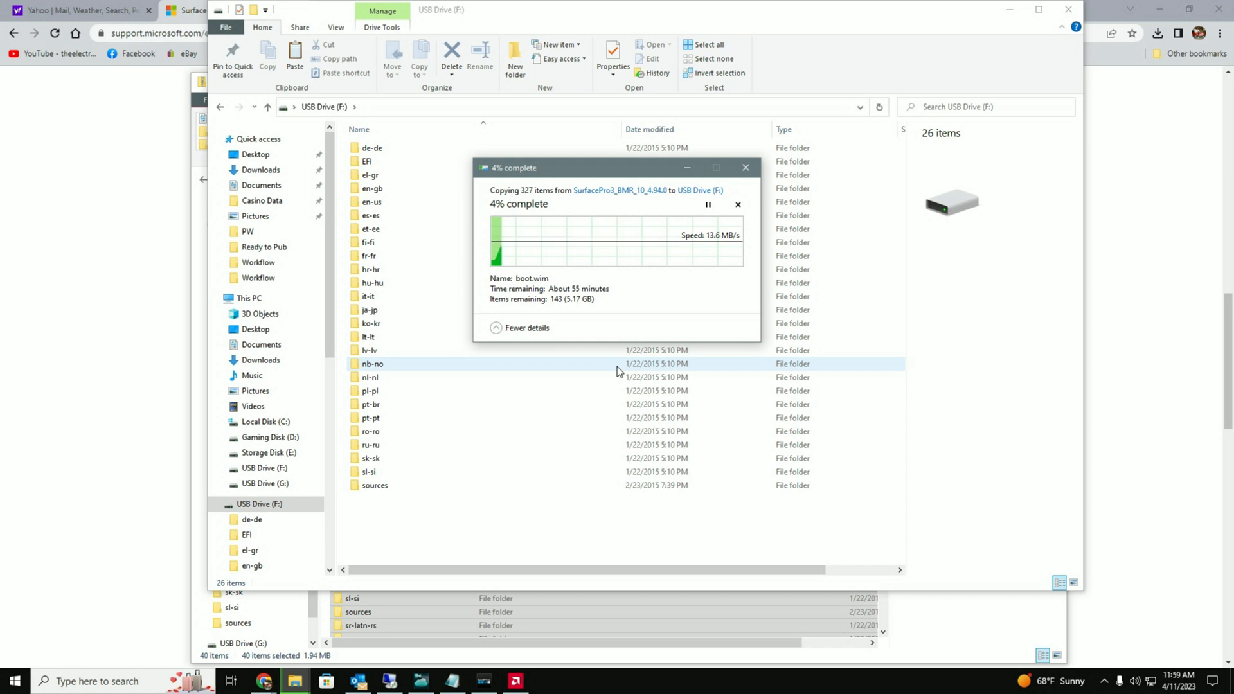
{"action": "mouse_move", "coordinate": [645, 323]}
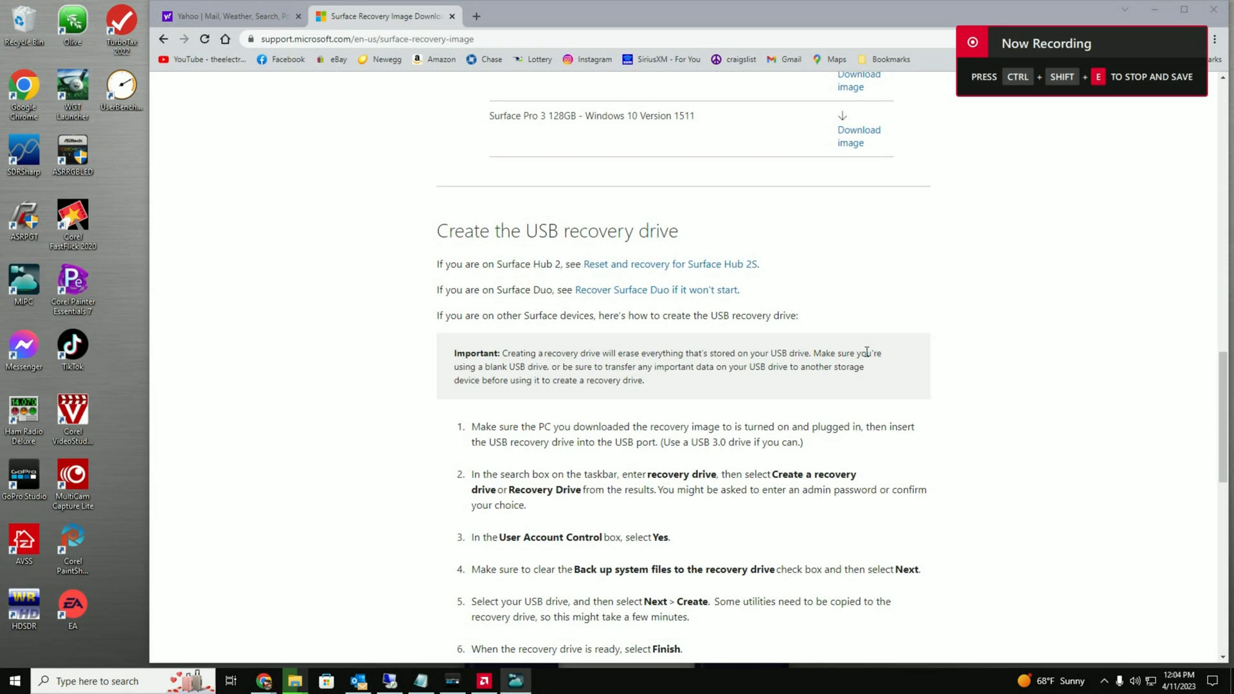
{"action": "scroll", "scroll_direction": "down", "scroll_amount": 3}
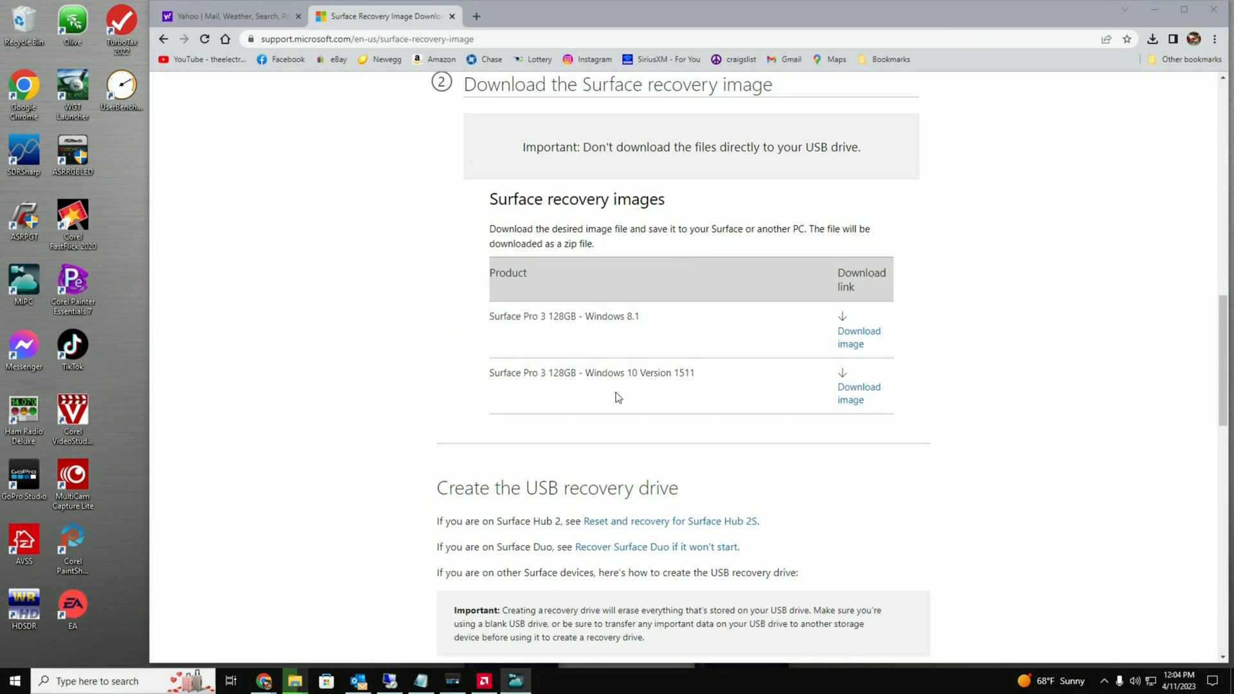
{"action": "scroll", "scroll_direction": "down", "scroll_amount": 3}
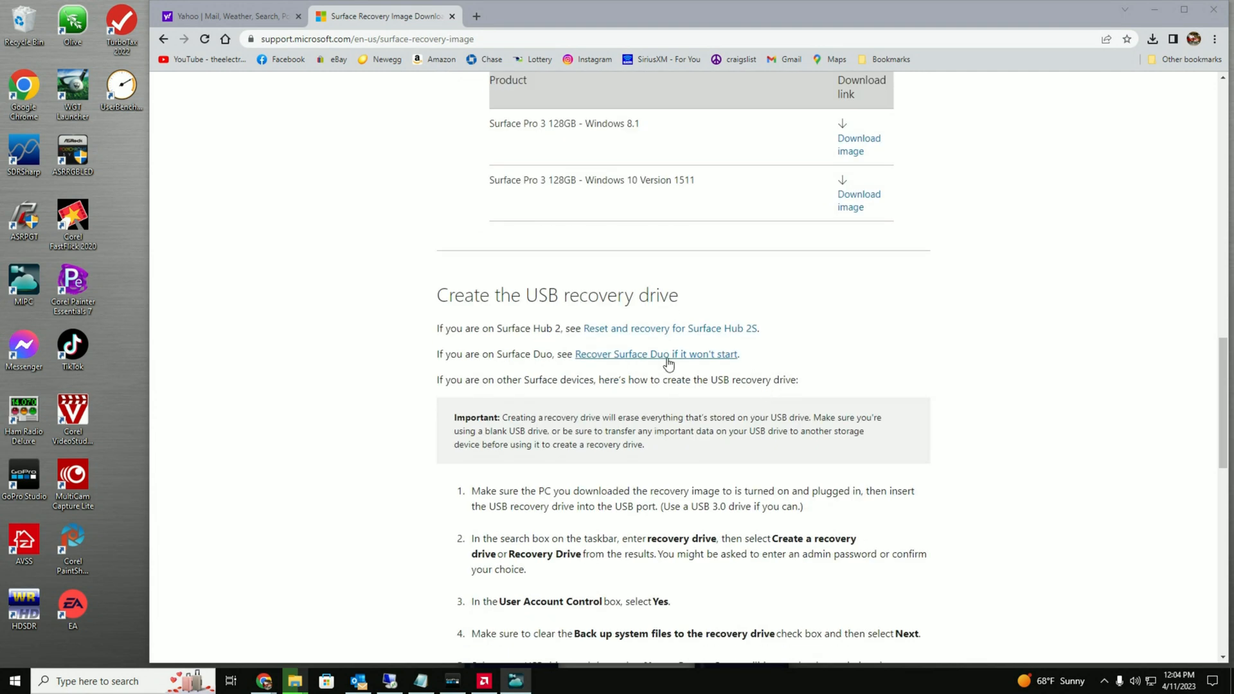
{"action": "scroll", "scroll_direction": "down", "scroll_amount": 3}
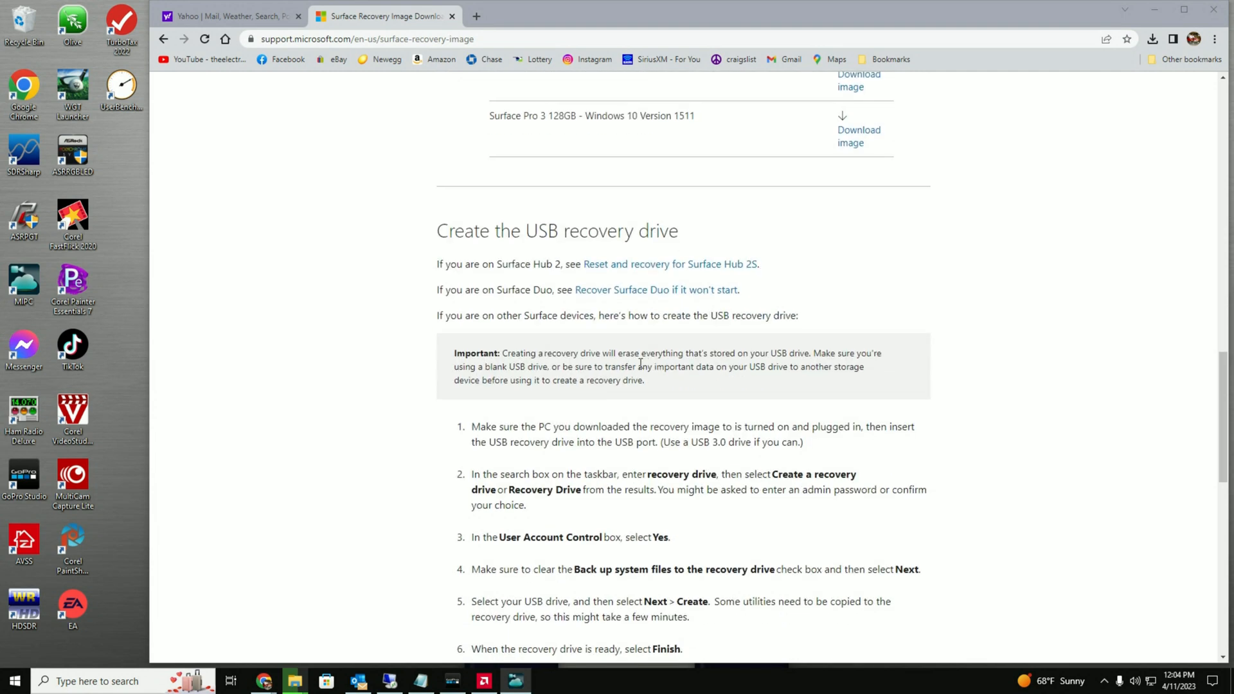
{"action": "scroll", "scroll_direction": "down", "scroll_amount": 3}
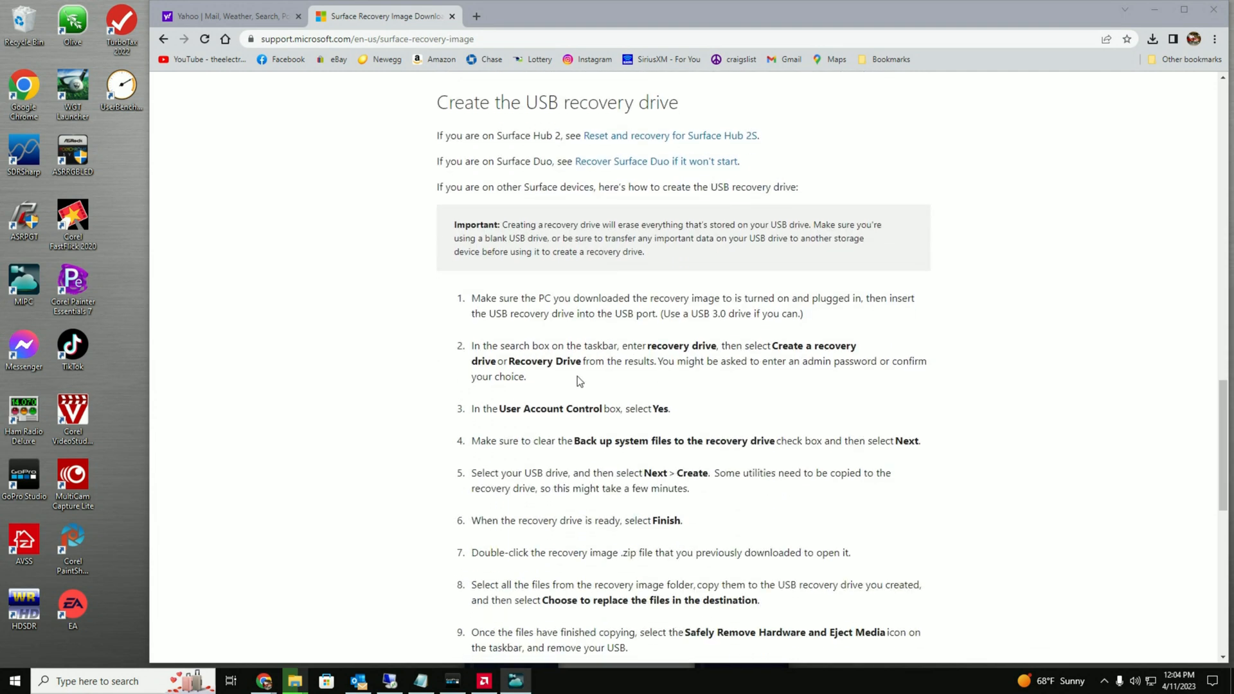
{"action": "mouse_move", "coordinate": [718, 361]}
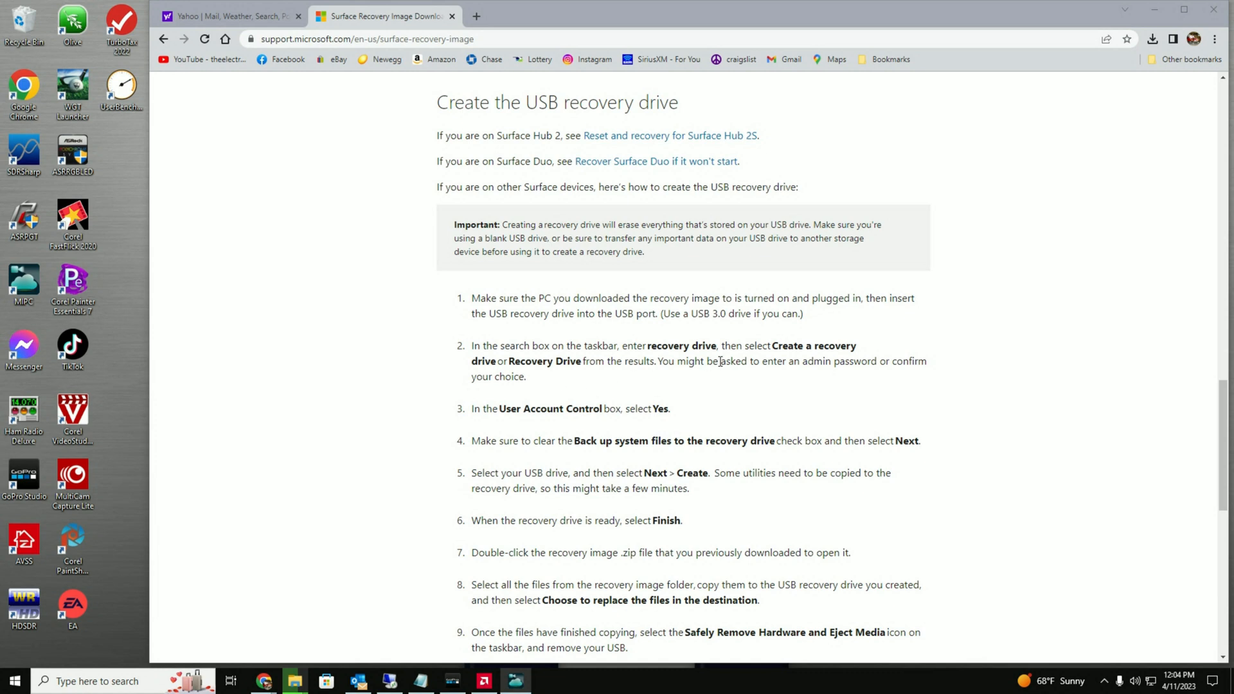
{"action": "mouse_move", "coordinate": [775, 384]}
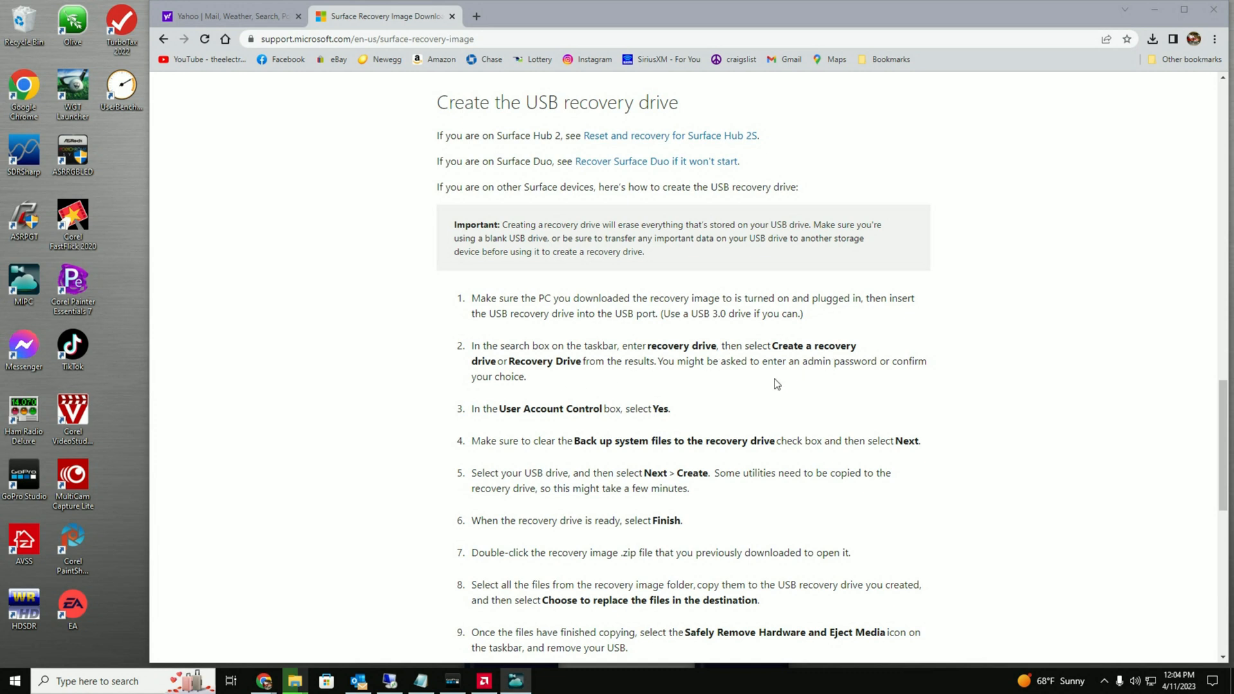
{"action": "scroll", "scroll_direction": "down", "scroll_amount": 3}
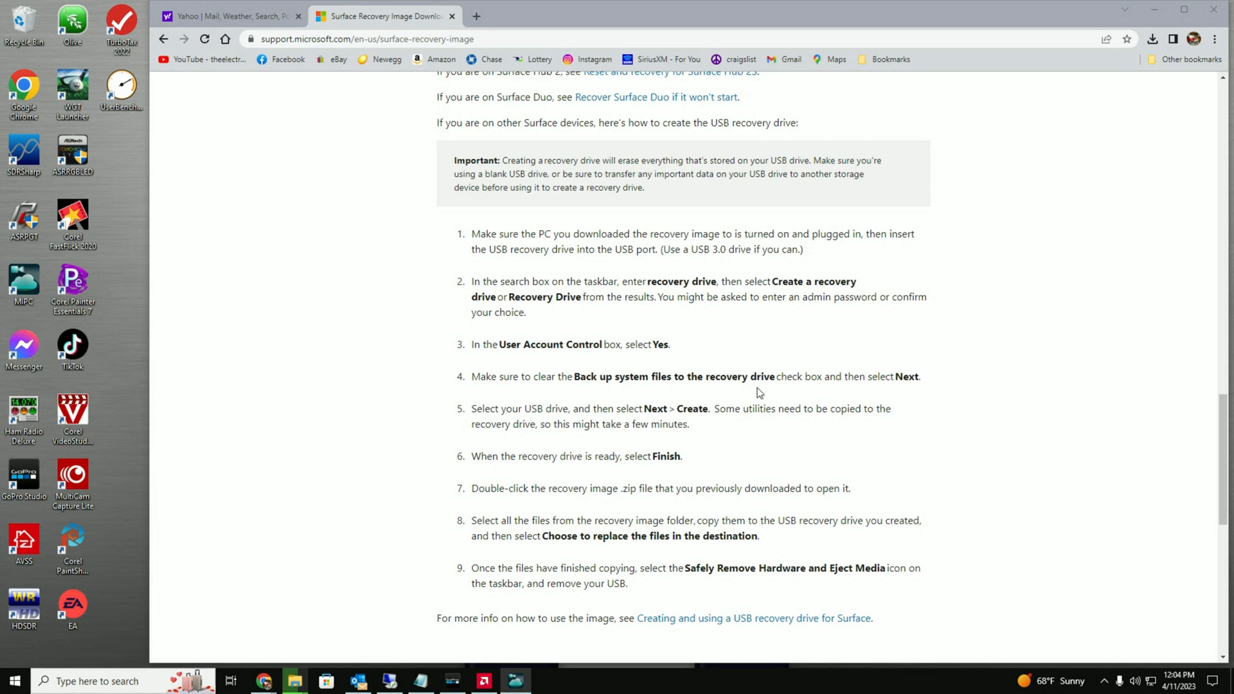
{"action": "mouse_move", "coordinate": [705, 390]}
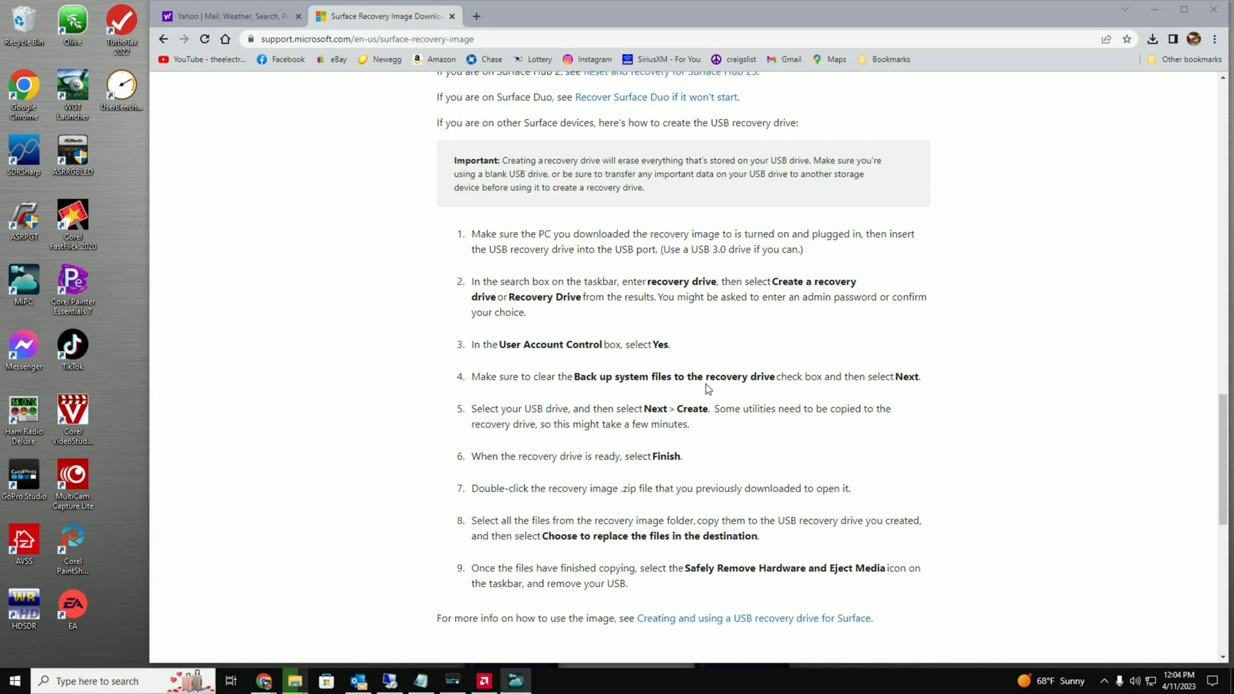
{"action": "mouse_move", "coordinate": [692, 391]}
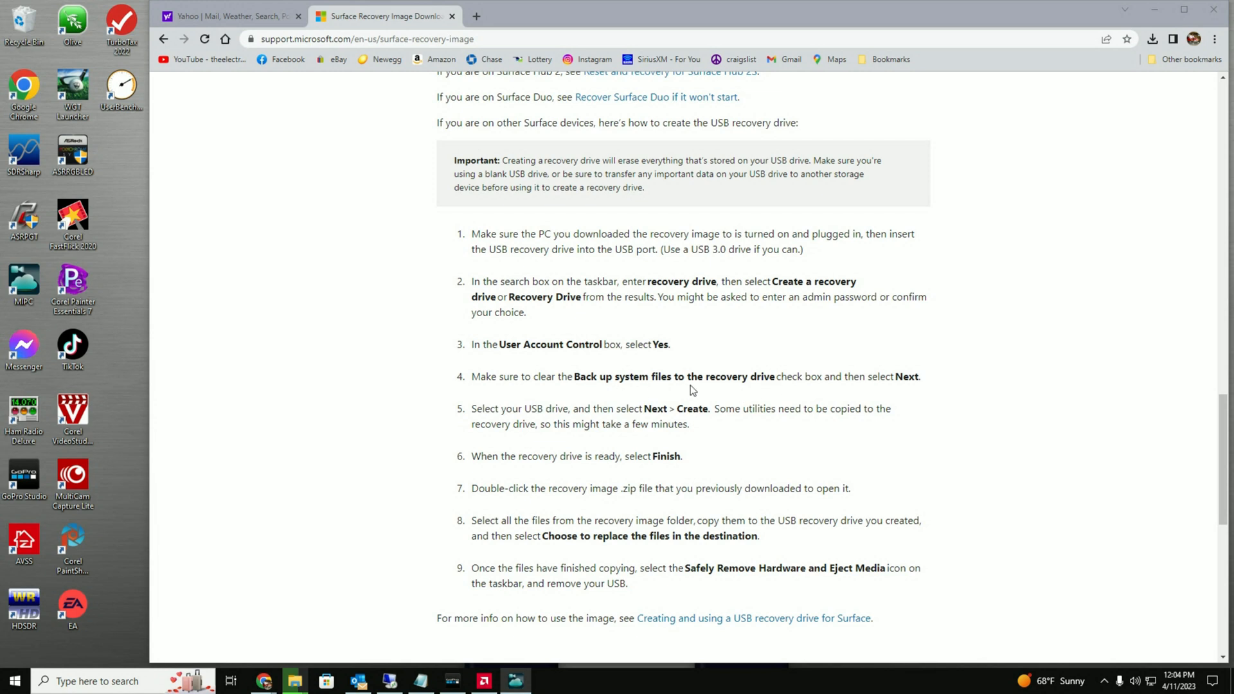
{"action": "mouse_move", "coordinate": [714, 379]}
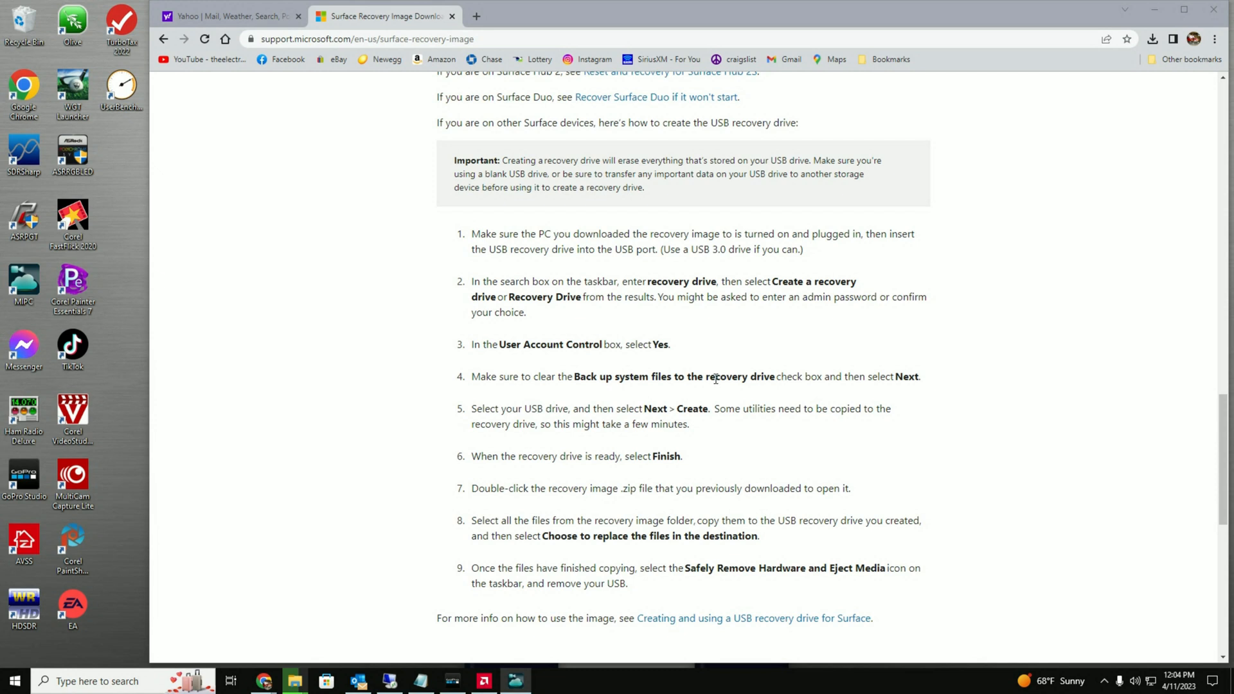
{"action": "scroll", "scroll_direction": "down", "scroll_amount": 3}
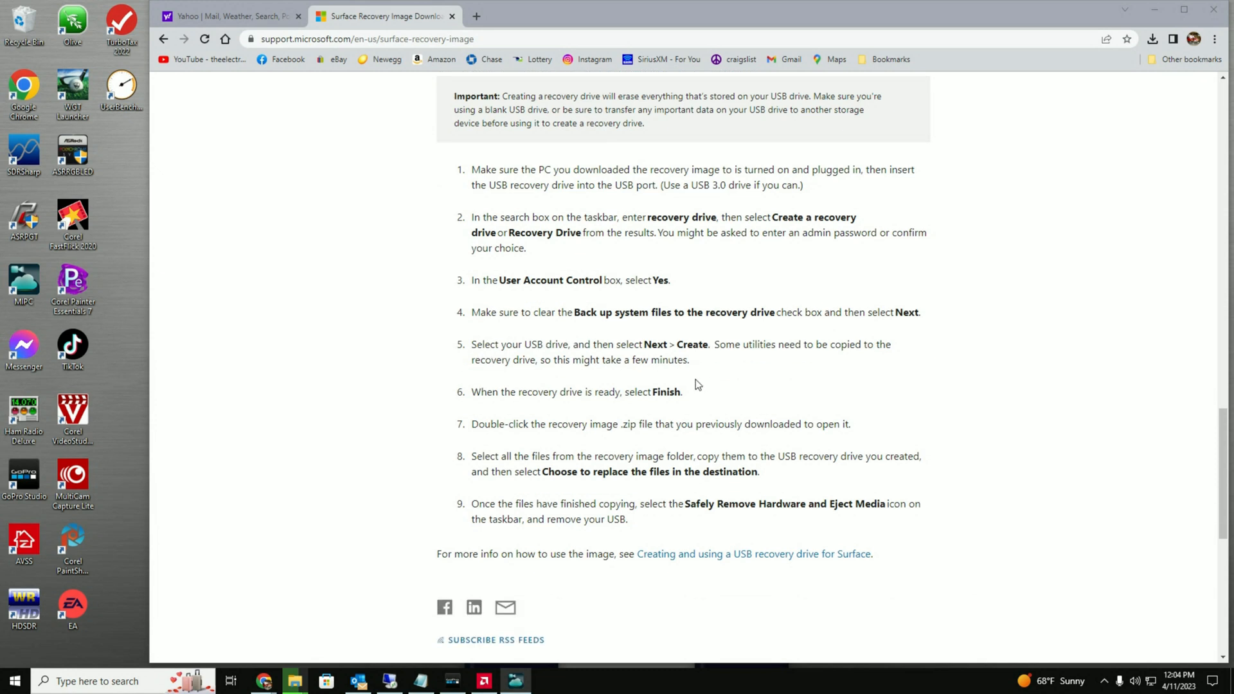
{"action": "mouse_move", "coordinate": [697, 389]}
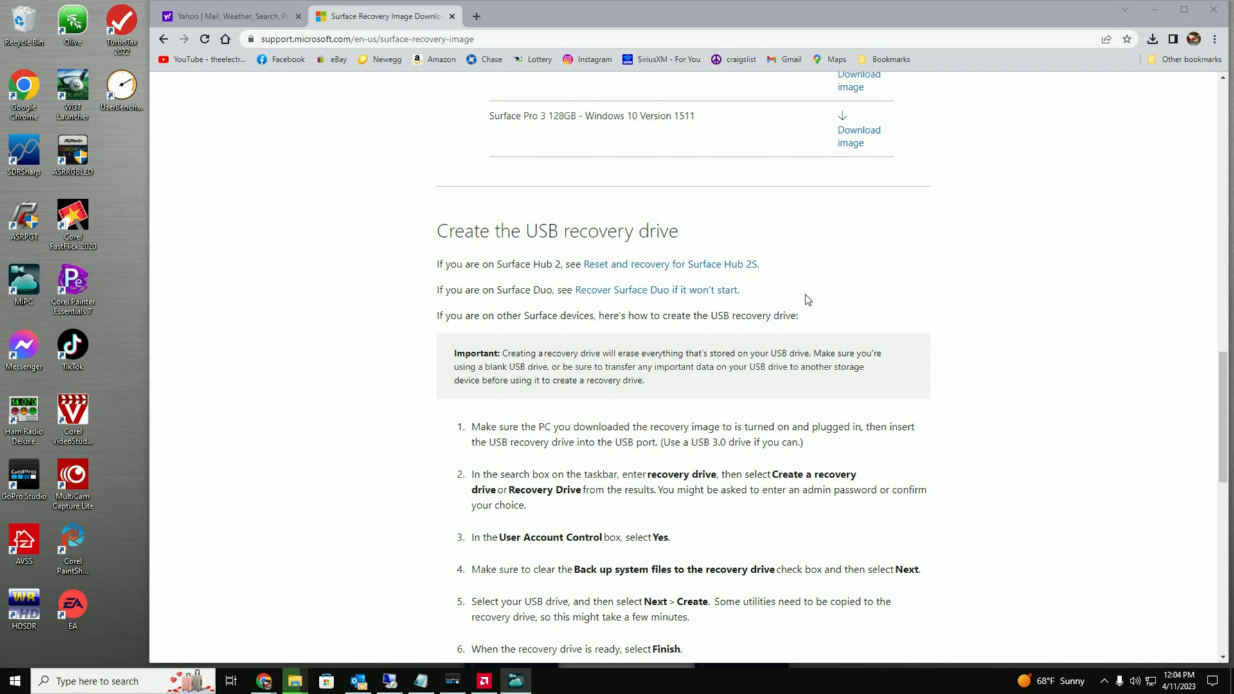
{"action": "mouse_move", "coordinate": [814, 257]}
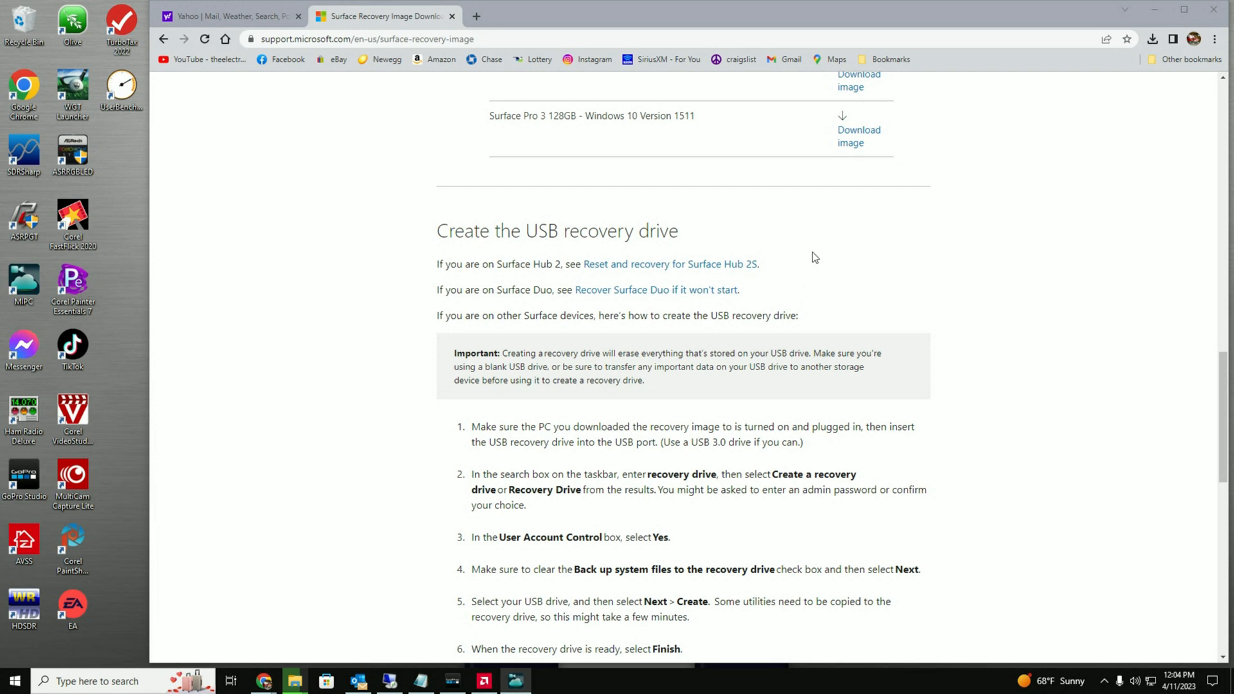
{"action": "mouse_move", "coordinate": [816, 262]}
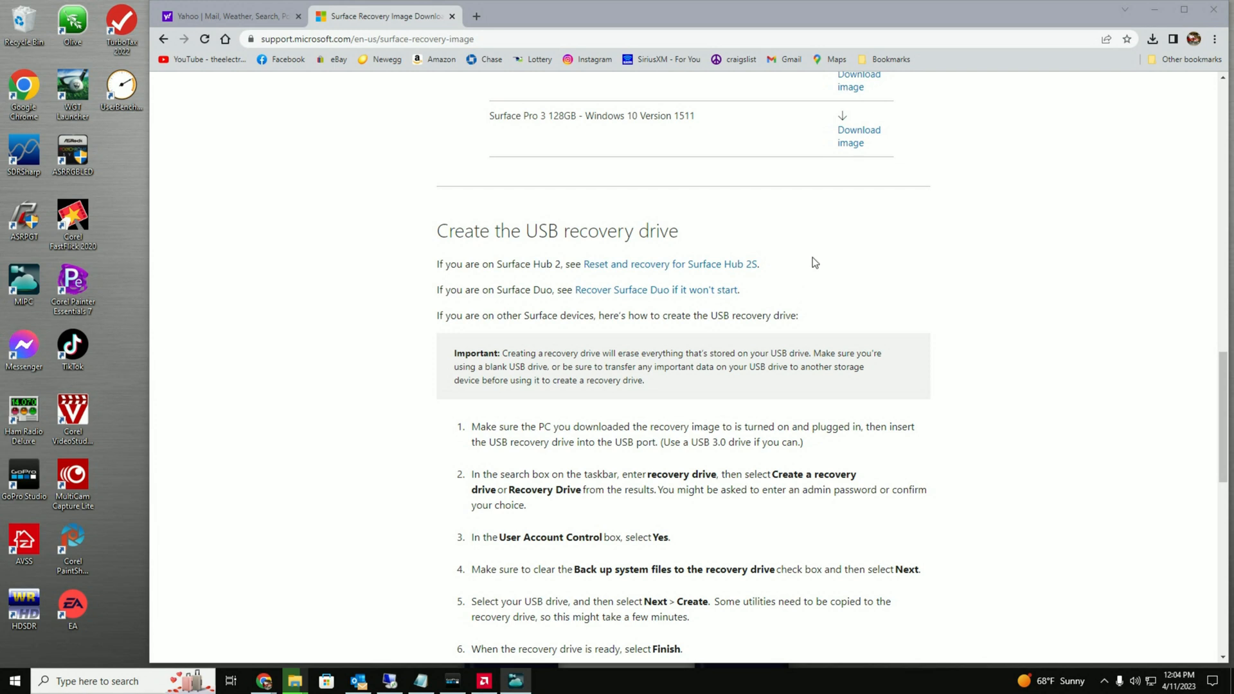
{"action": "mouse_move", "coordinate": [813, 274]}
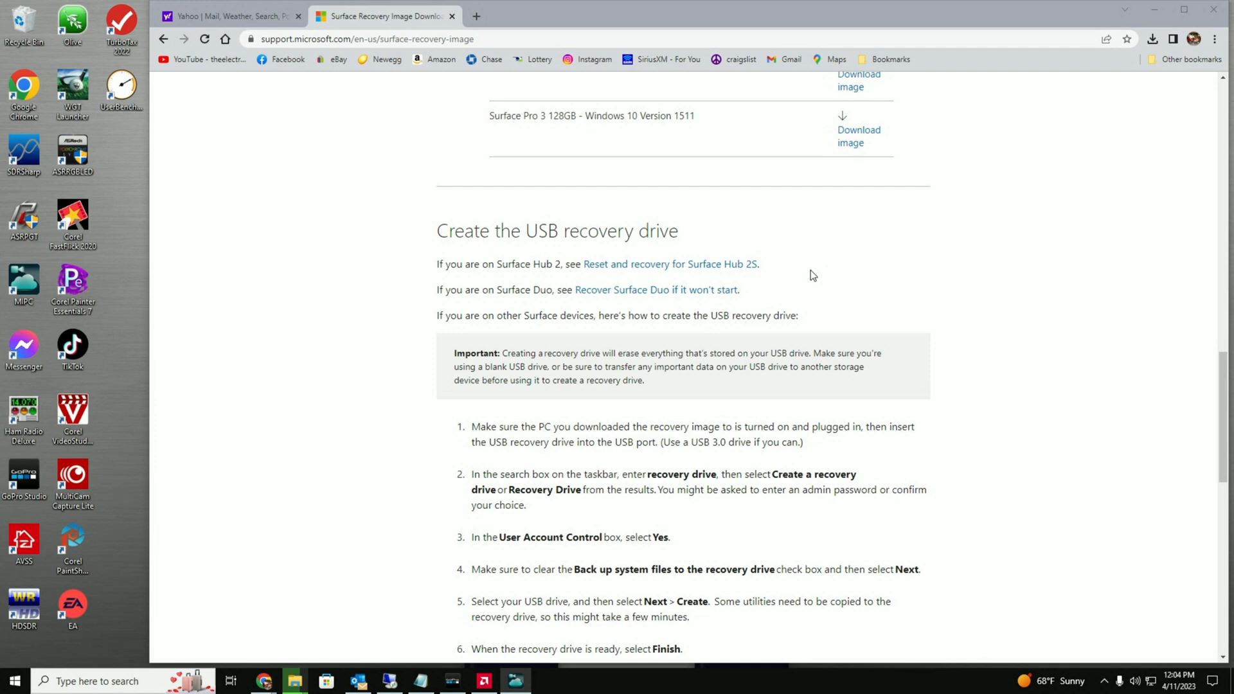
{"action": "scroll", "scroll_direction": "down", "scroll_amount": 3}
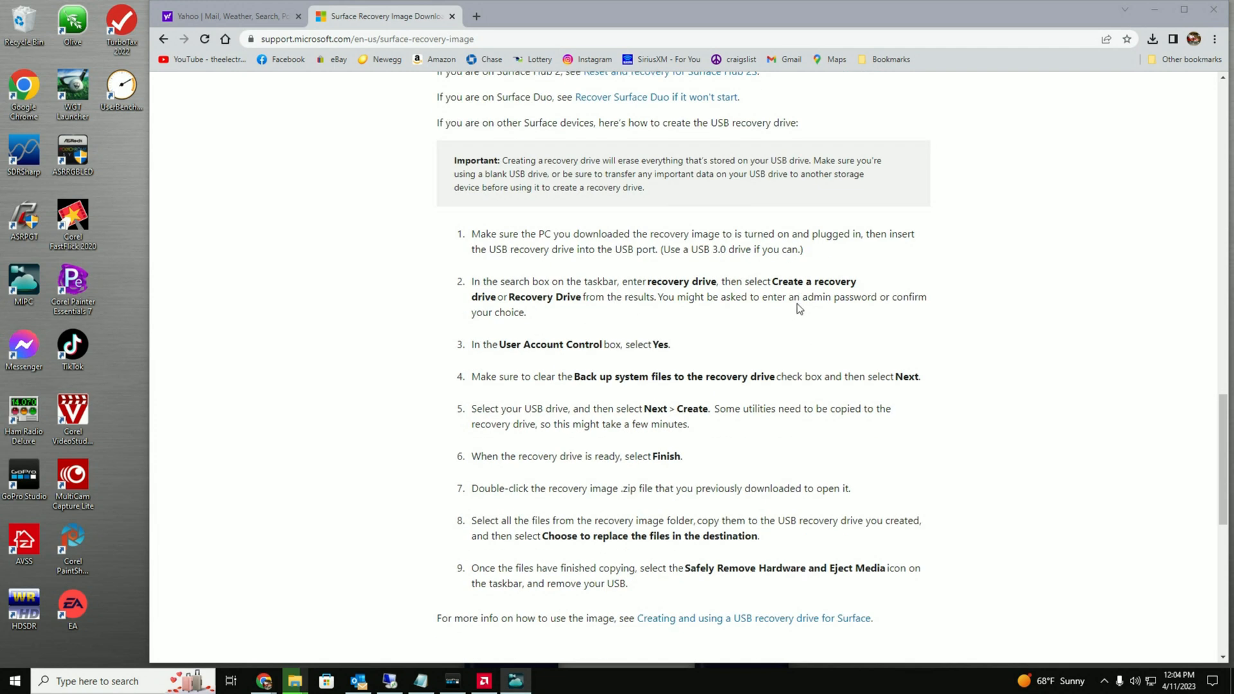